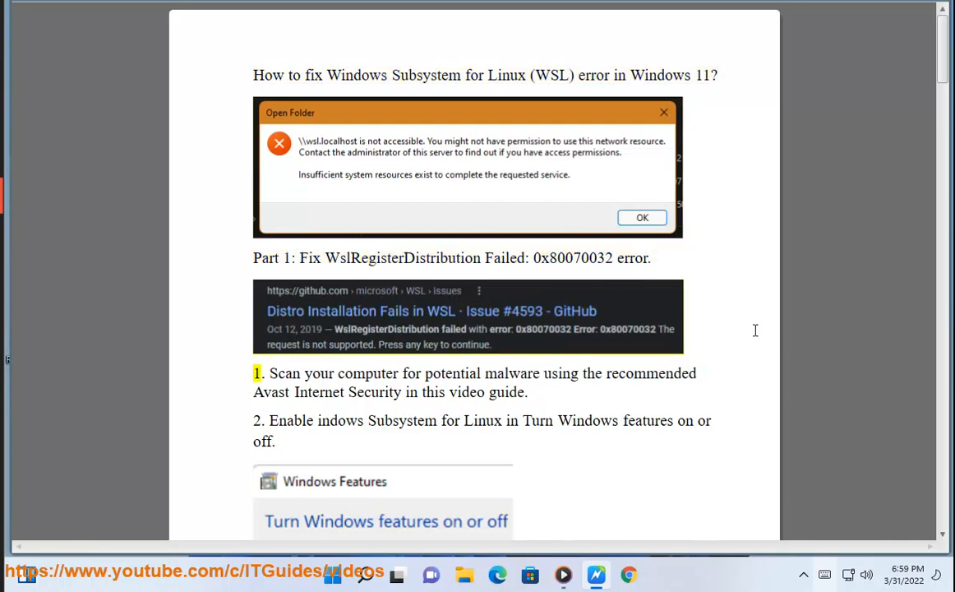
Step: Read down through step 1 of the WSL guide
{"action": "double_click", "coordinate": [453, 373]}
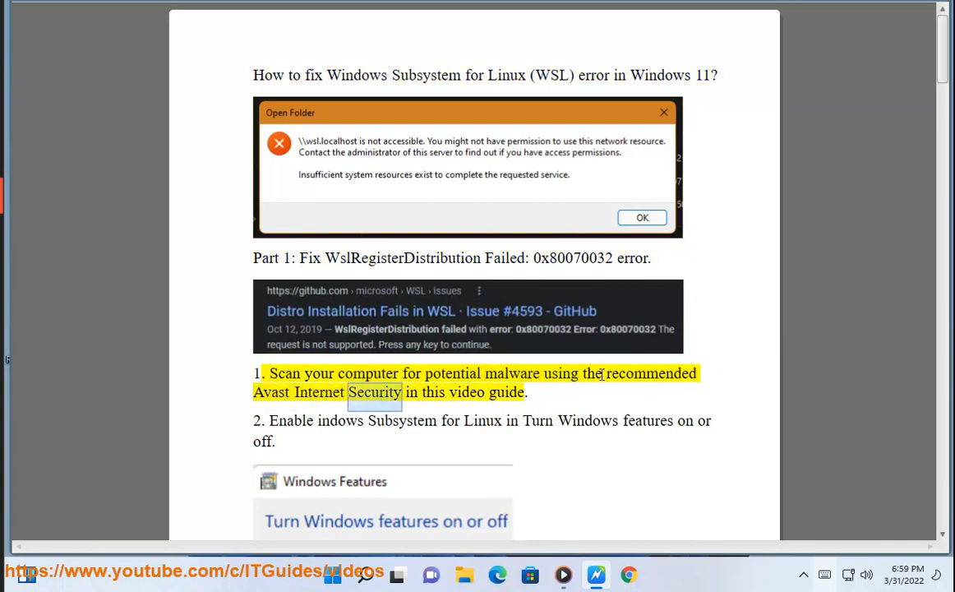
{"action": "scroll", "scroll_direction": "down", "scroll_amount": 3}
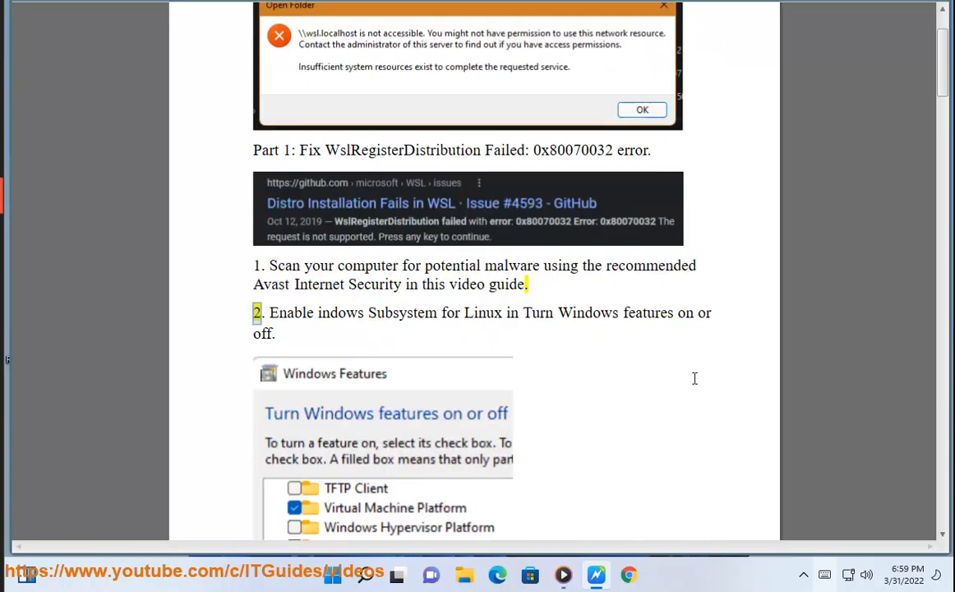
{"action": "scroll", "scroll_direction": "down", "scroll_amount": 3}
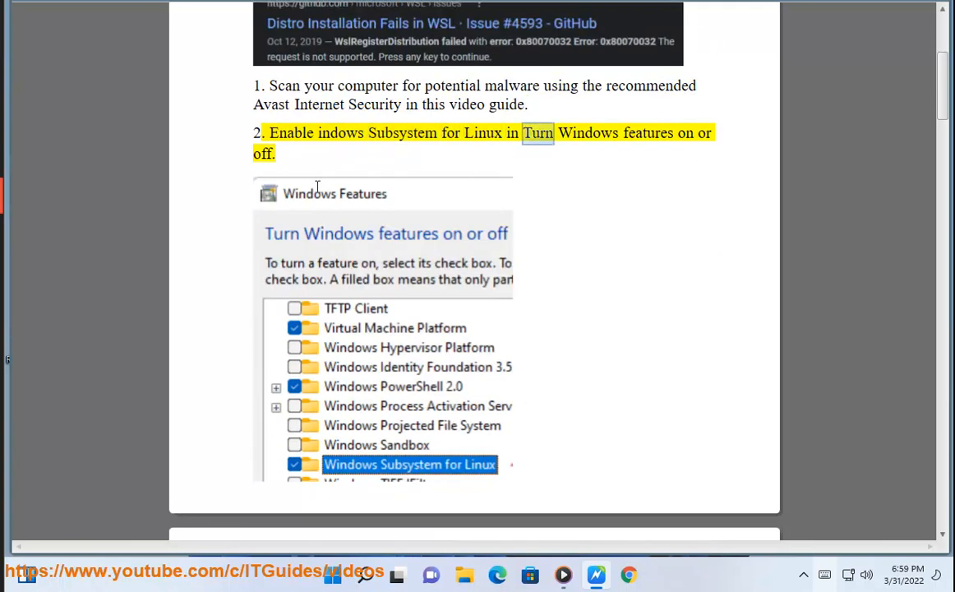
{"action": "scroll", "scroll_direction": "down", "scroll_amount": 3}
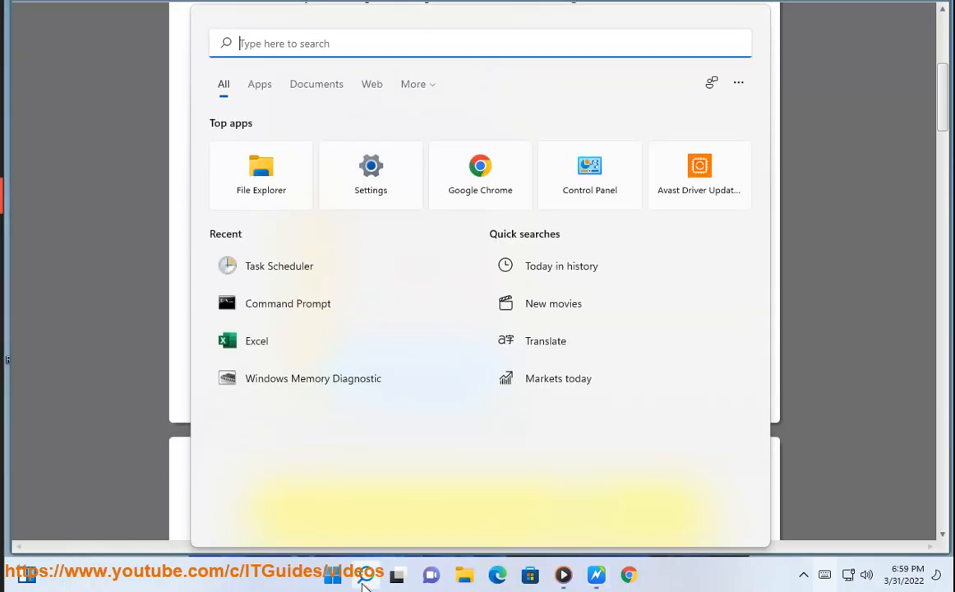
Step: In Turn Windows features on or off, tick Windows Subsystem for Linux, then close without applying
{"action": "type", "text": "TUR"}
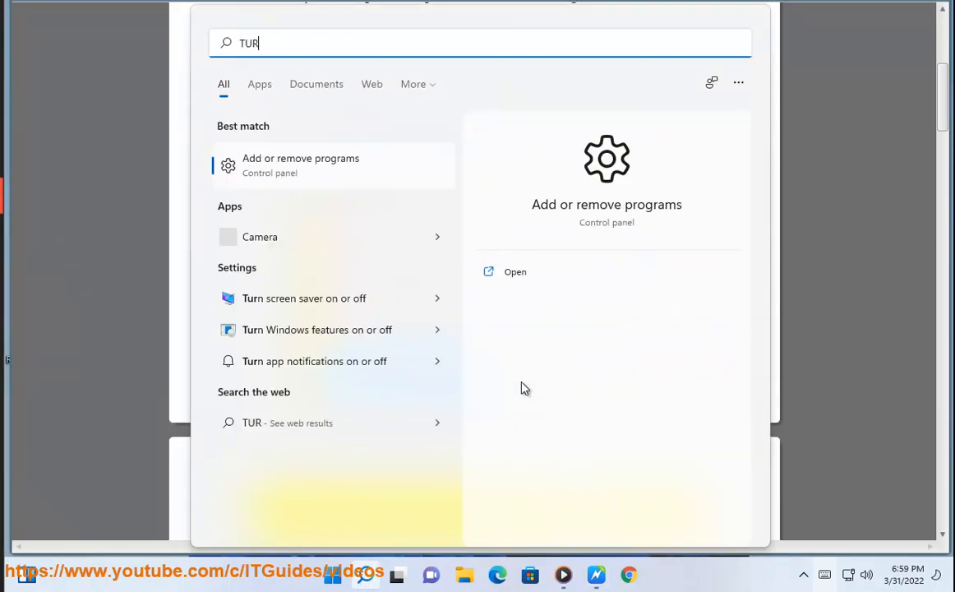
{"action": "type", "text": "N"}
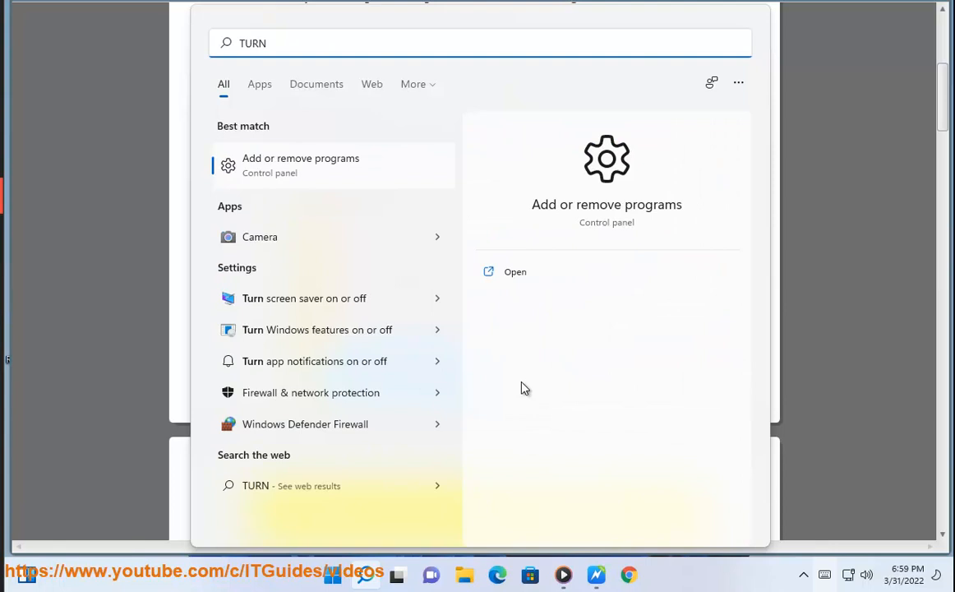
{"action": "mouse_move", "coordinate": [478, 388]}
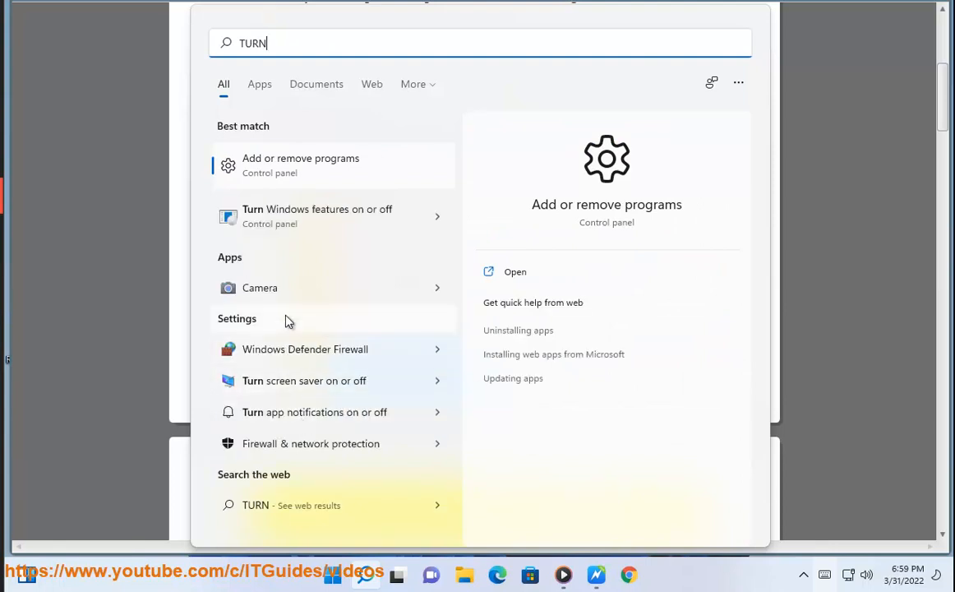
{"action": "left_click", "coordinate": [317, 216]}
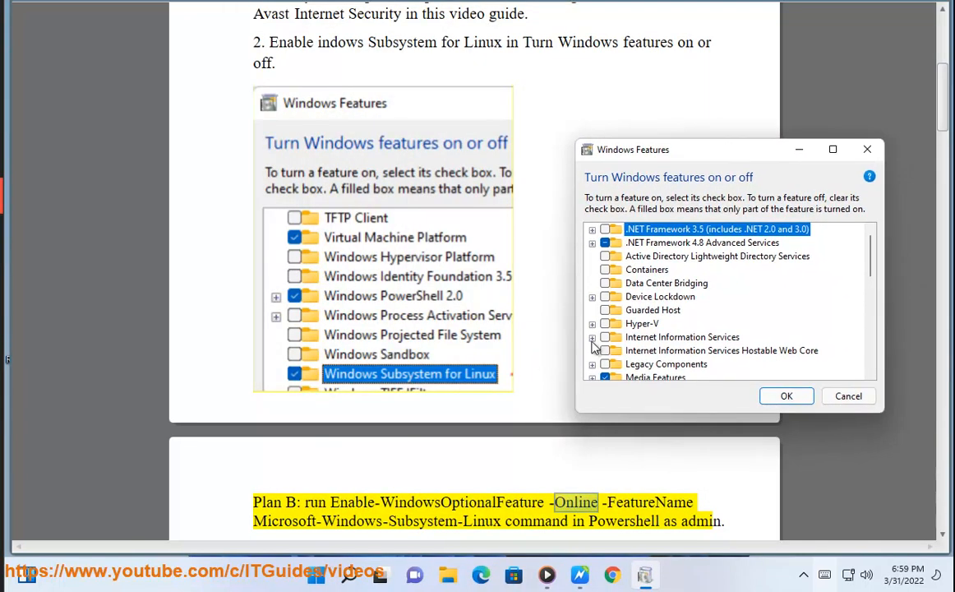
{"action": "scroll", "scroll_direction": "down", "scroll_amount": 3}
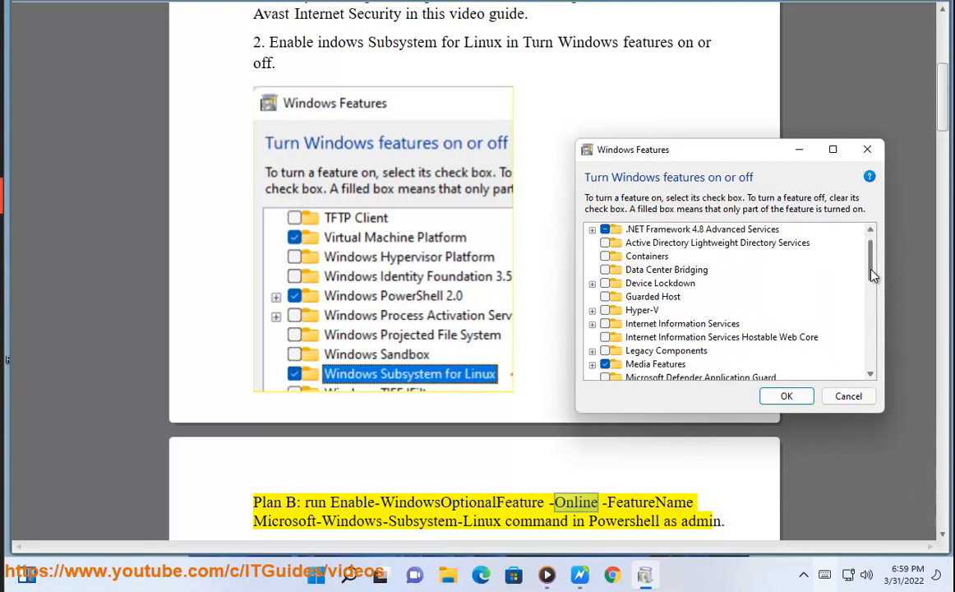
{"action": "scroll", "scroll_direction": "down", "scroll_amount": 3}
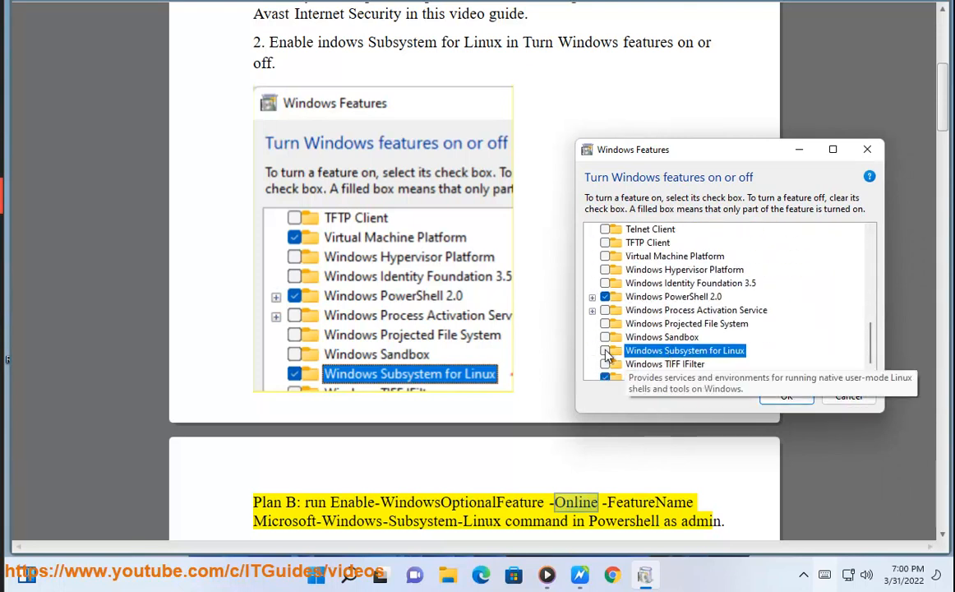
{"action": "left_click", "coordinate": [607, 350]}
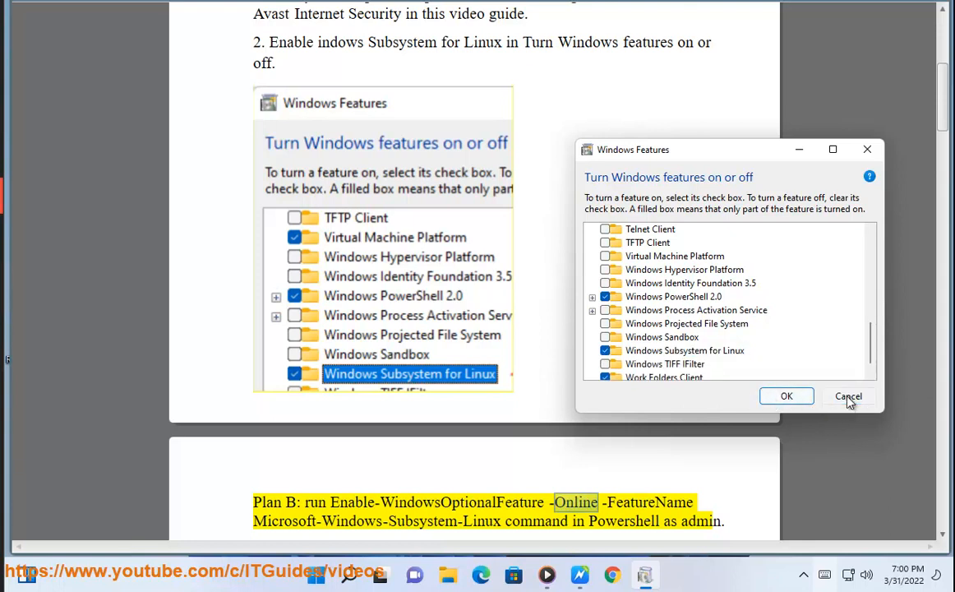
{"action": "left_click", "coordinate": [847, 396]}
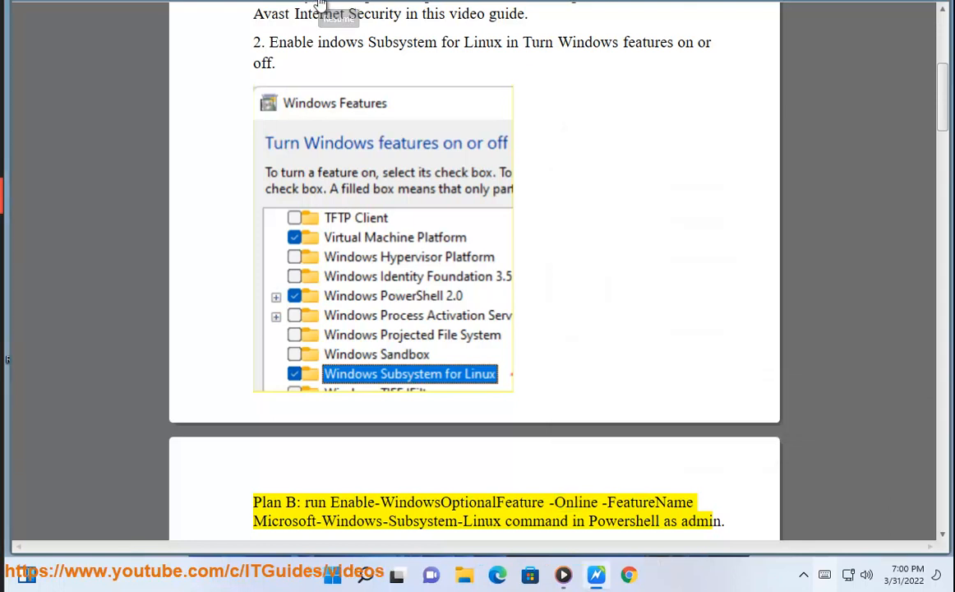
Step: In an administrator PowerShell, enter Enable-WindowsOptionalFeature -Online -FeatureName Microsoft-Windows-Subsystem-Linux, then close it
{"action": "left_click", "coordinate": [366, 574]}
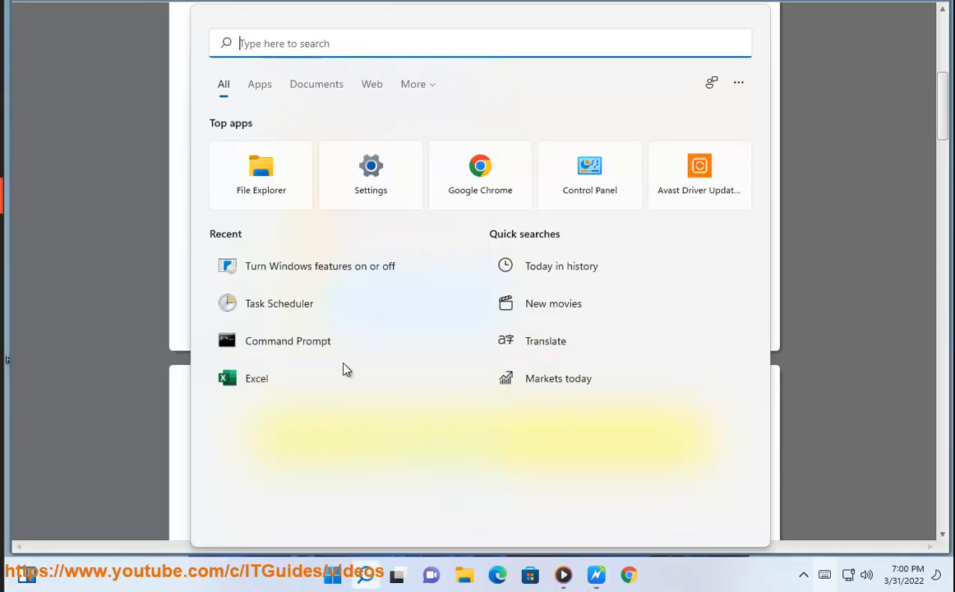
{"action": "type", "text": "POWER"}
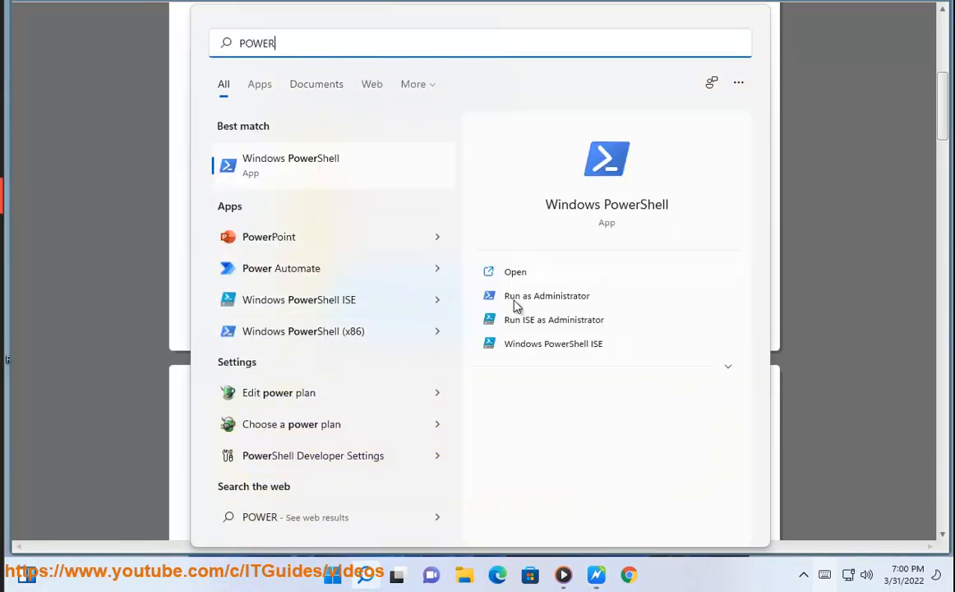
{"action": "left_click", "coordinate": [547, 295]}
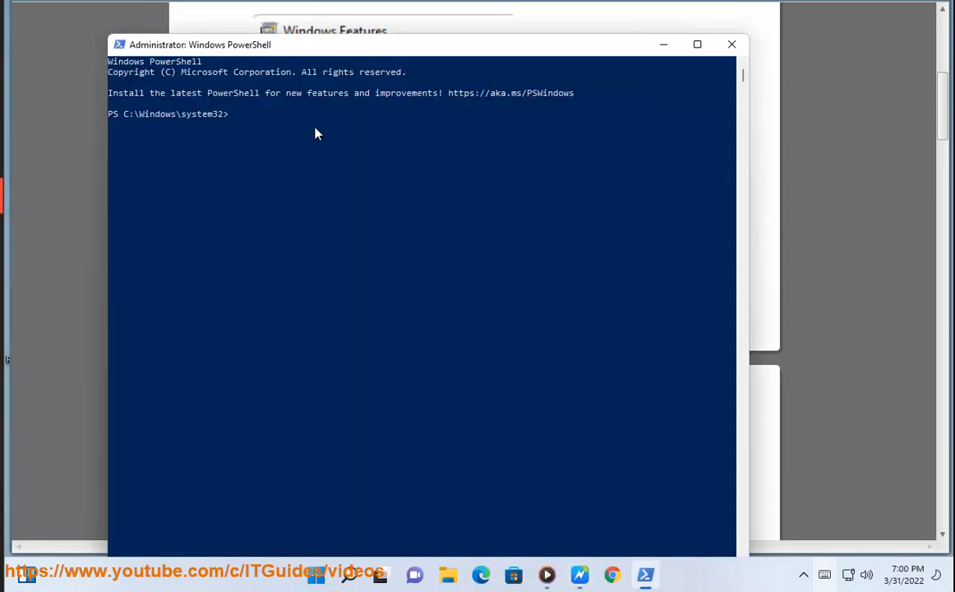
{"action": "type", "text": "Enable-WindowsOptionalFeature -Online -FeatureName Microsoft-Windows-Subsystem-Linux"}
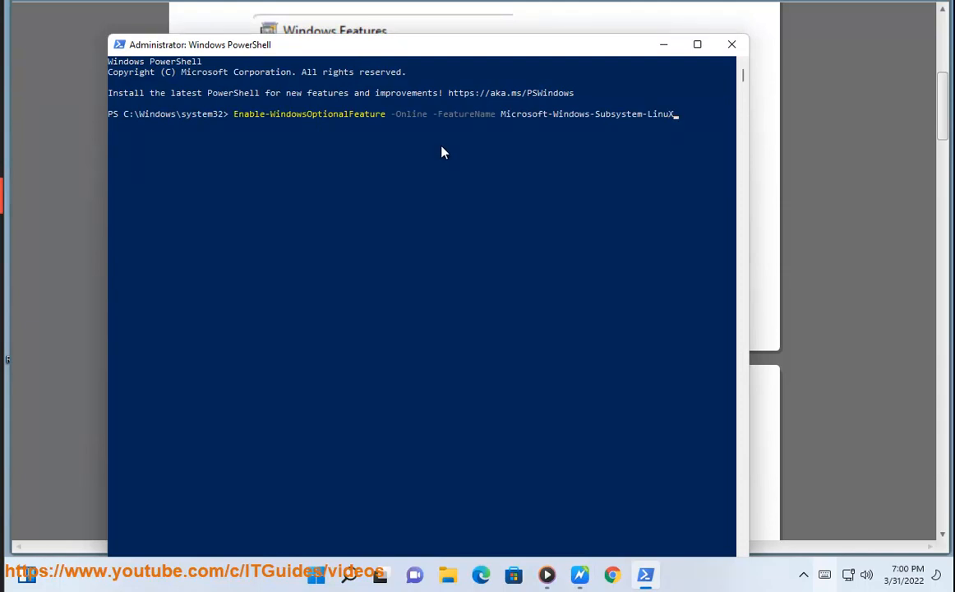
{"action": "key", "text": "backspace"}
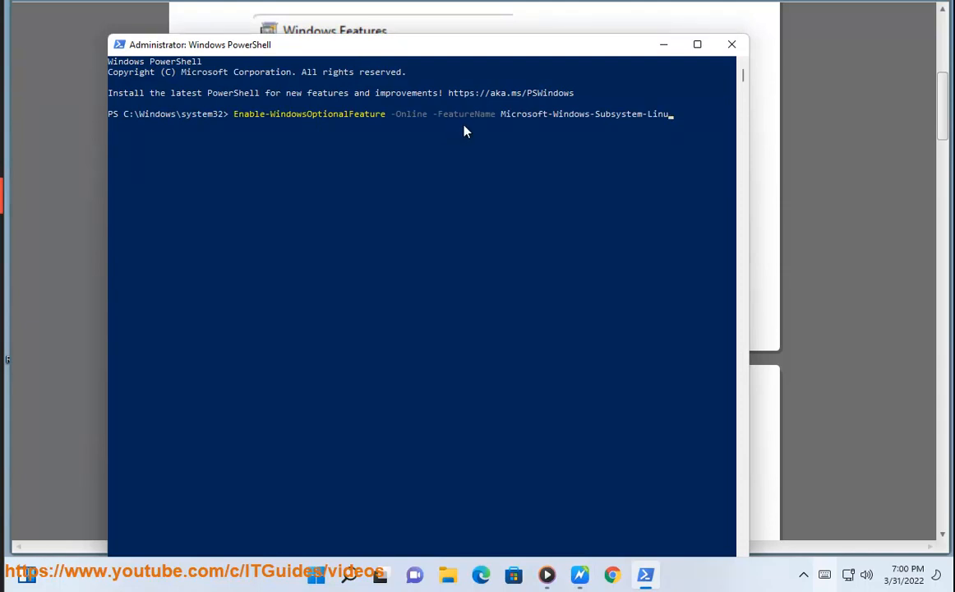
{"action": "double_click", "coordinate": [295, 114]}
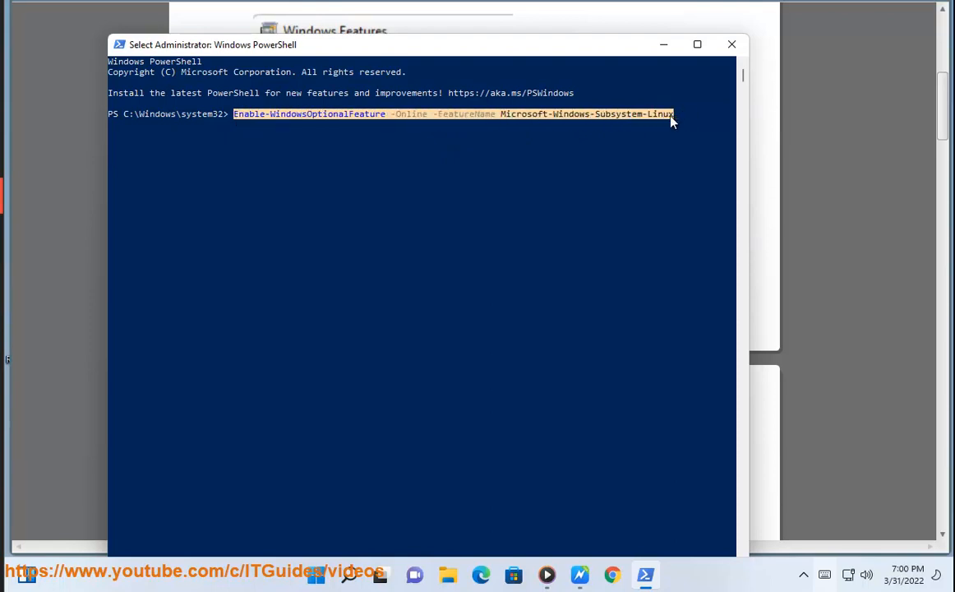
{"action": "mouse_move", "coordinate": [731, 44]}
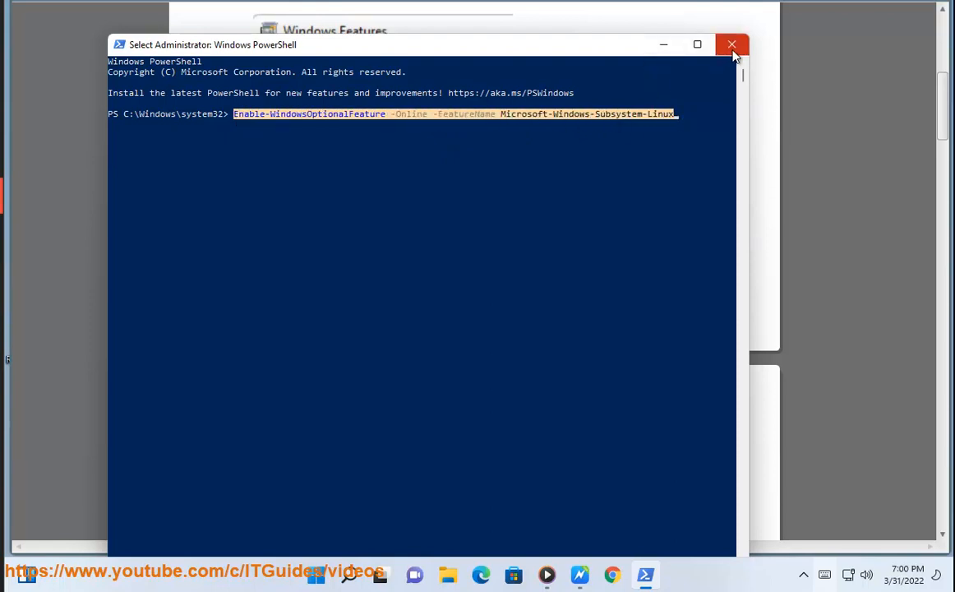
{"action": "left_click", "coordinate": [731, 45]}
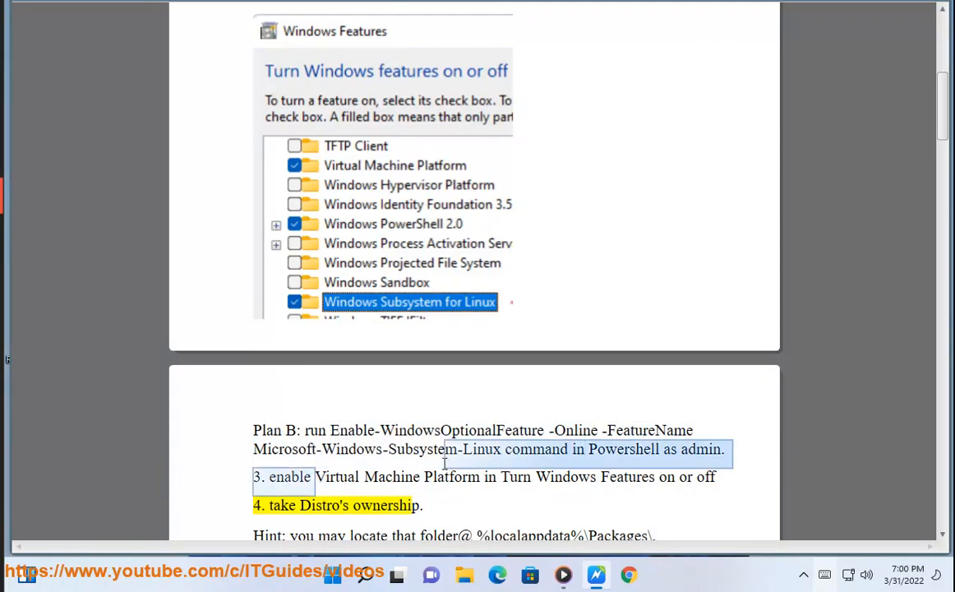
Step: Reopen Windows Features and apply the changes with Virtual Machine Platform on, returning to the guide
{"action": "left_click", "coordinate": [366, 574]}
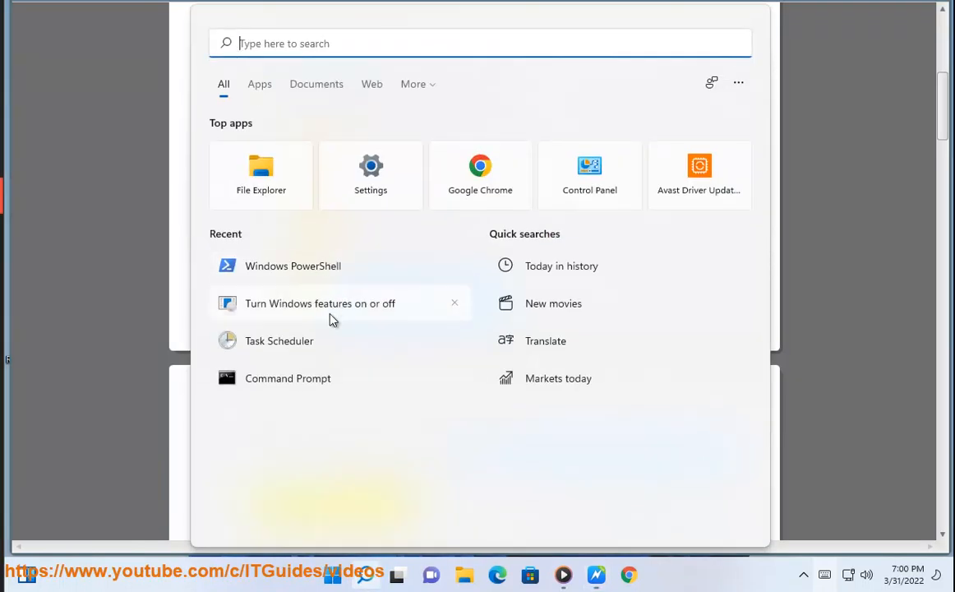
{"action": "left_click", "coordinate": [320, 303]}
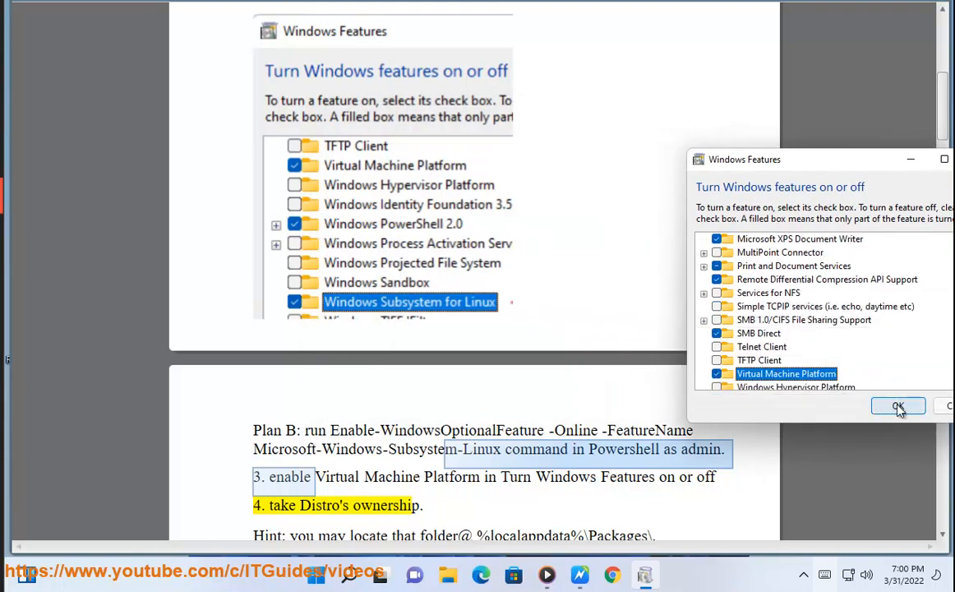
{"action": "left_click", "coordinate": [896, 405]}
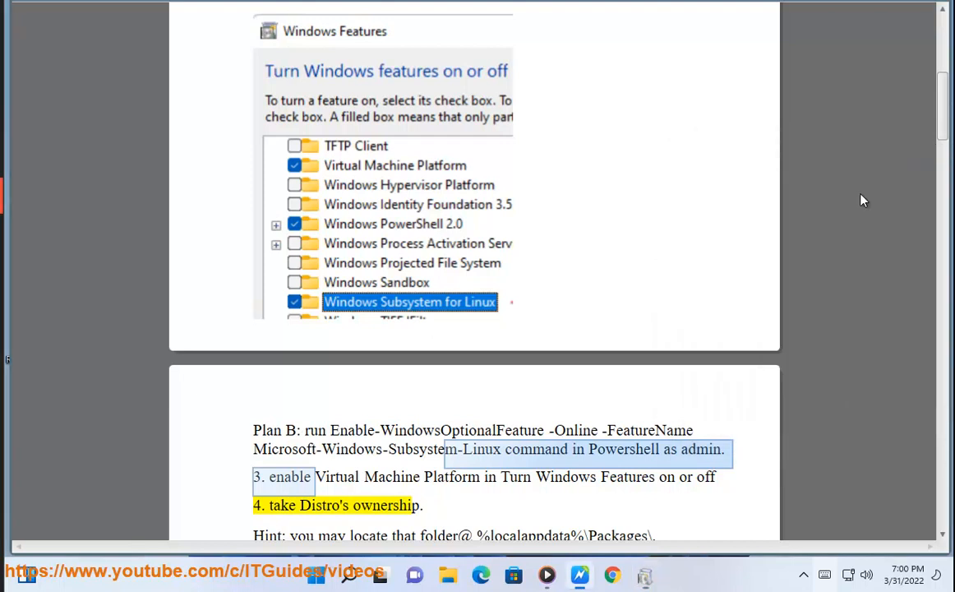
{"action": "left_click", "coordinate": [359, 384]}
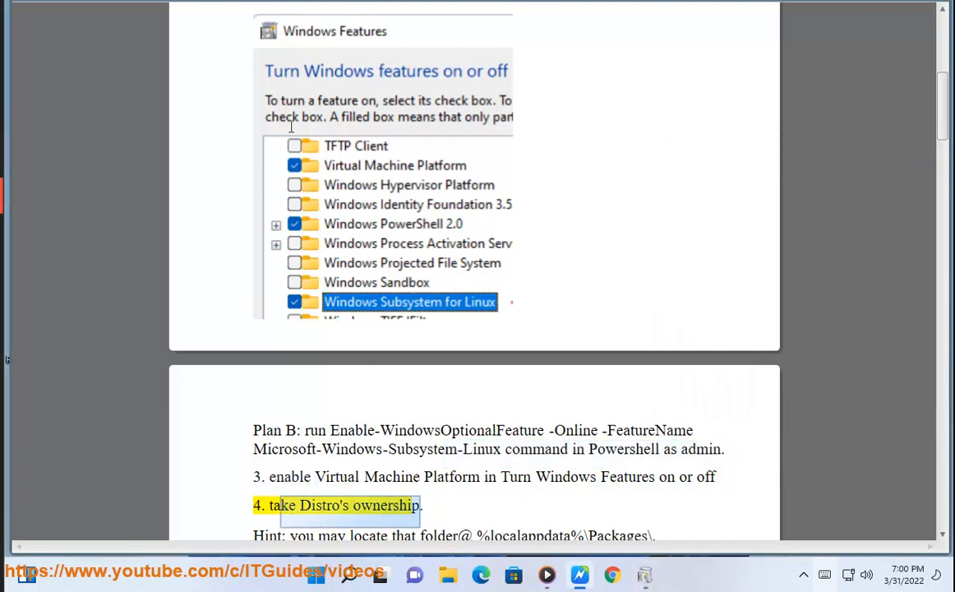
{"action": "scroll", "scroll_direction": "down", "scroll_amount": 3}
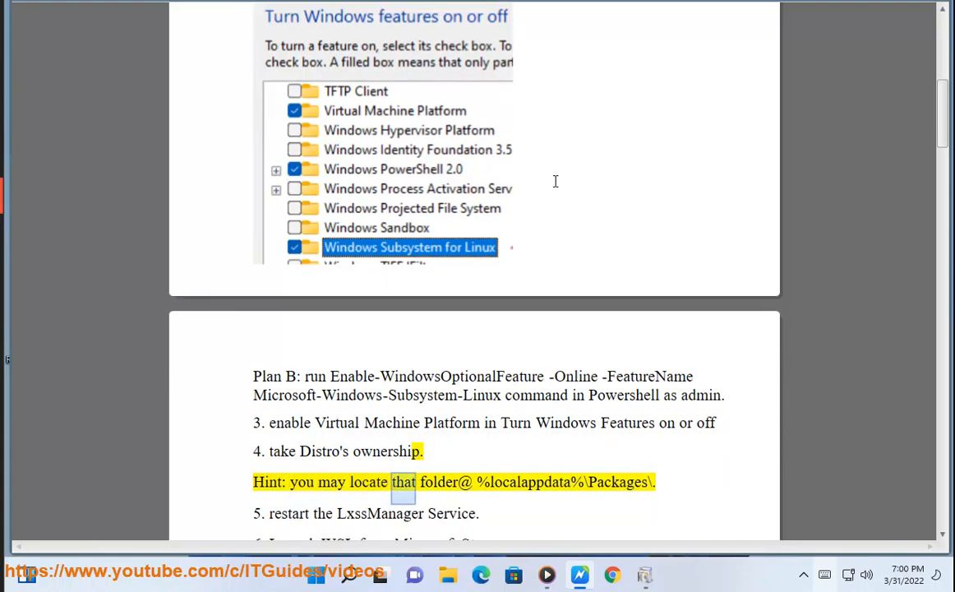
{"action": "double_click", "coordinate": [617, 481]}
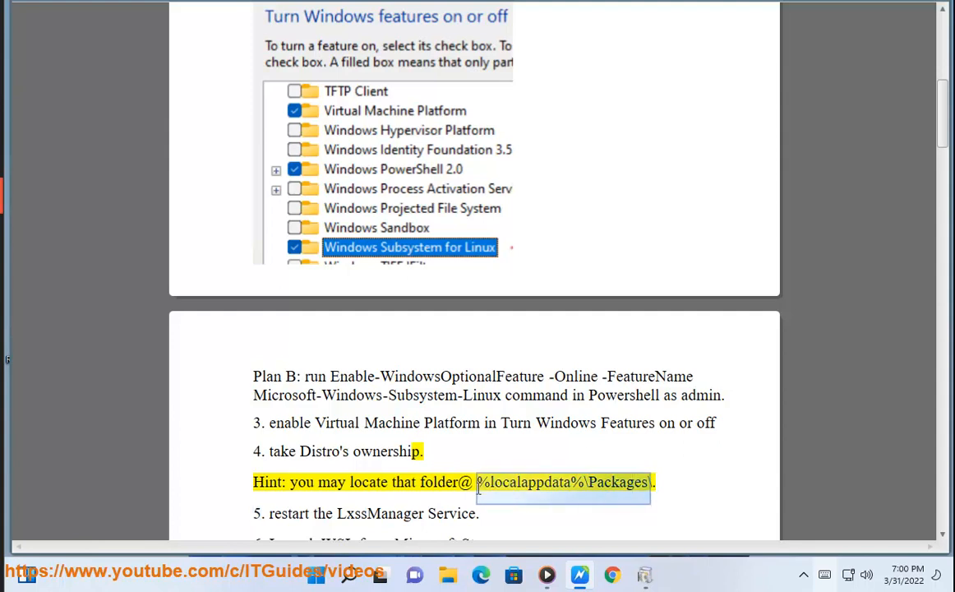
Step: Browse the Packages folder in File Explorer and select a package folder
{"action": "left_click", "coordinate": [446, 575]}
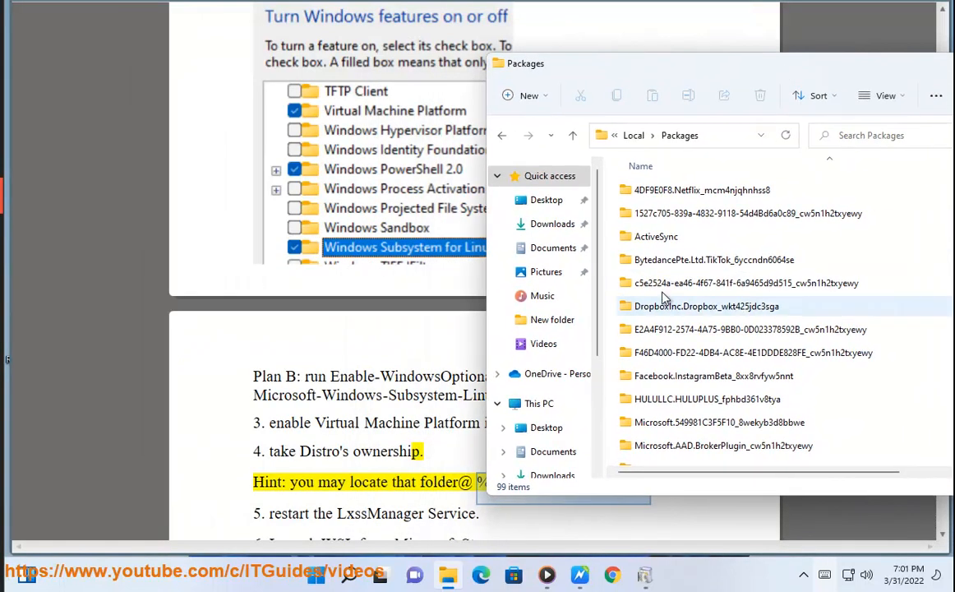
{"action": "left_click", "coordinate": [713, 376]}
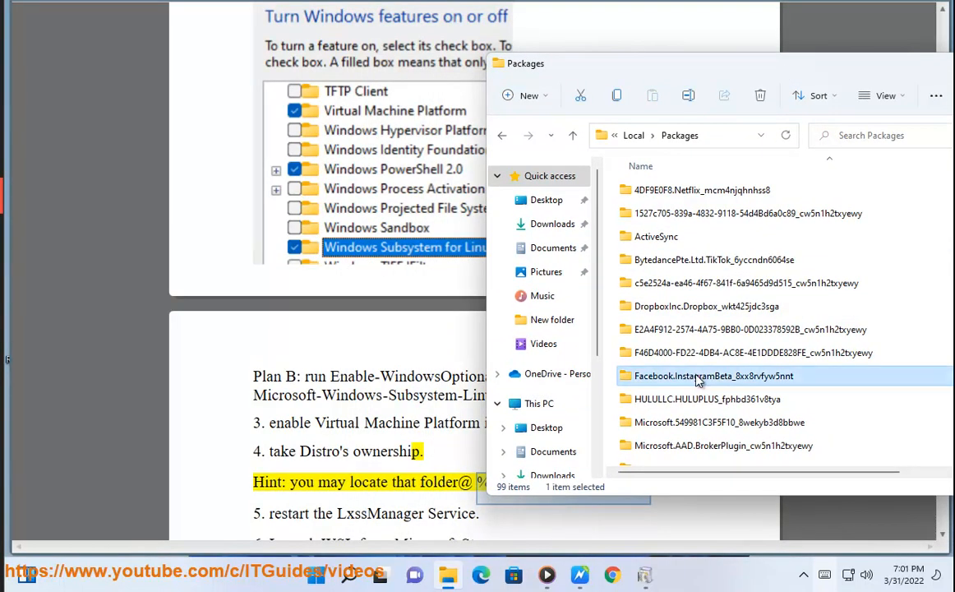
{"action": "scroll", "scroll_direction": "down", "scroll_amount": 3}
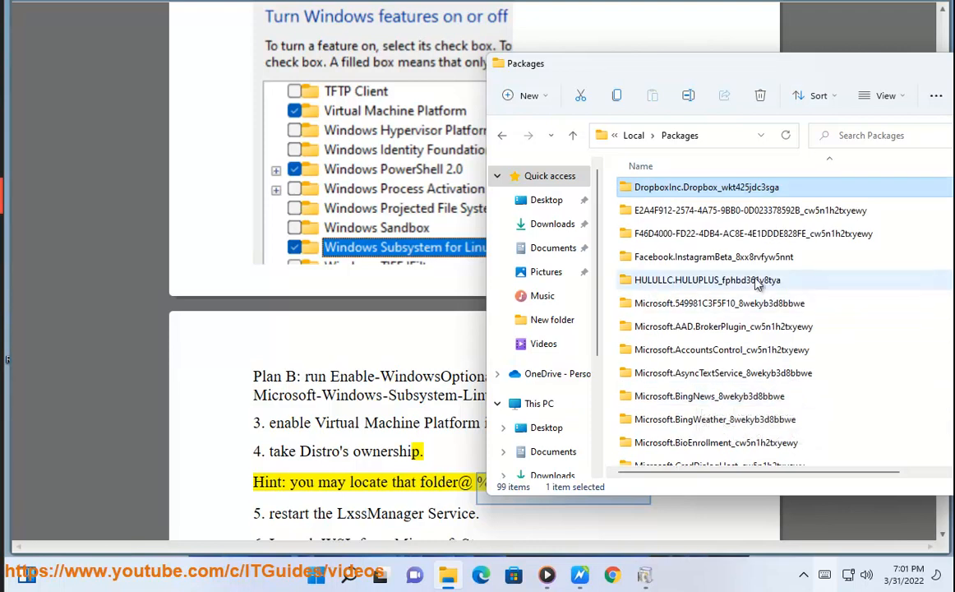
{"action": "mouse_move", "coordinate": [723, 326]}
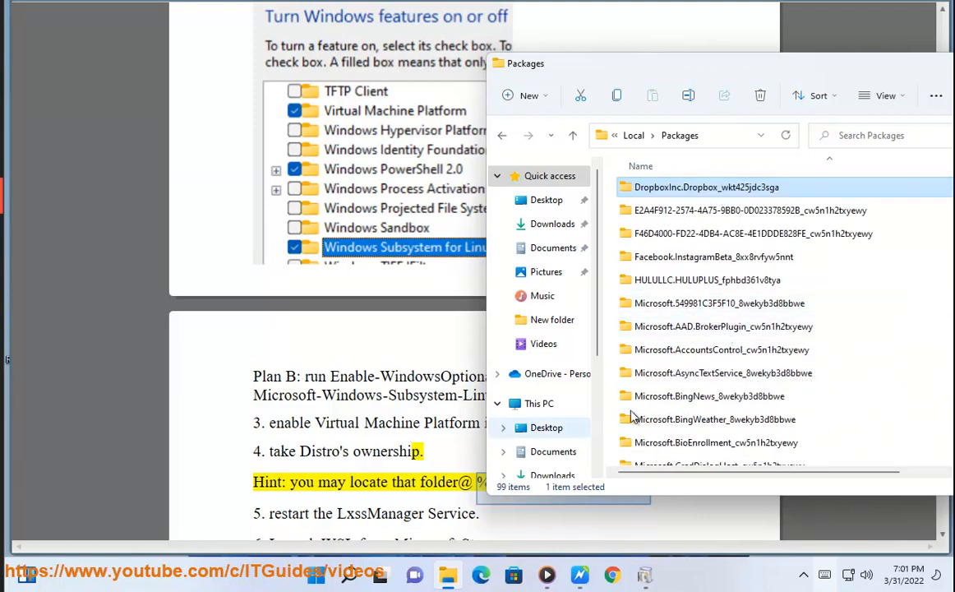
{"action": "scroll", "scroll_direction": "up", "scroll_amount": 3}
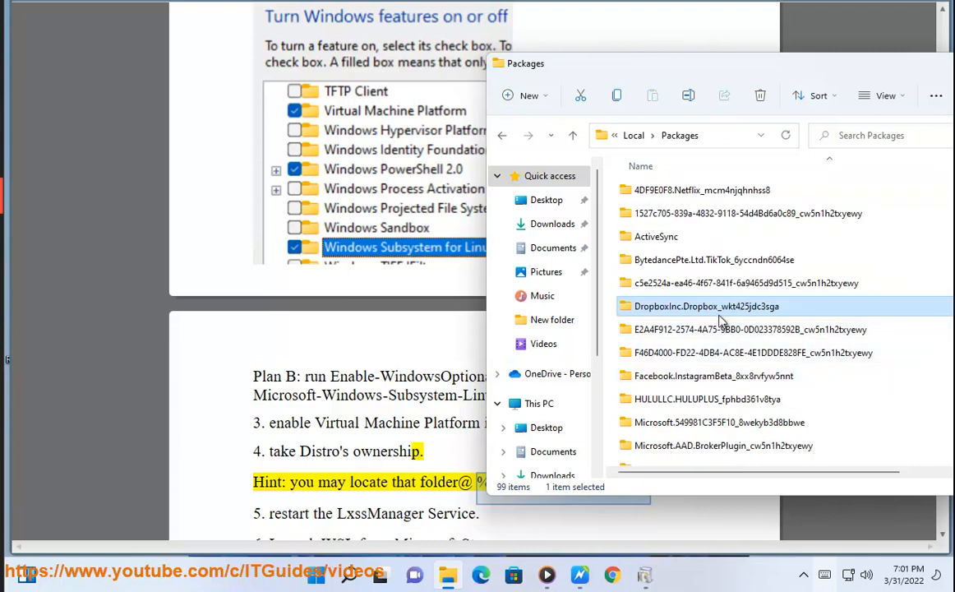
{"action": "scroll", "scroll_direction": "down", "scroll_amount": 3}
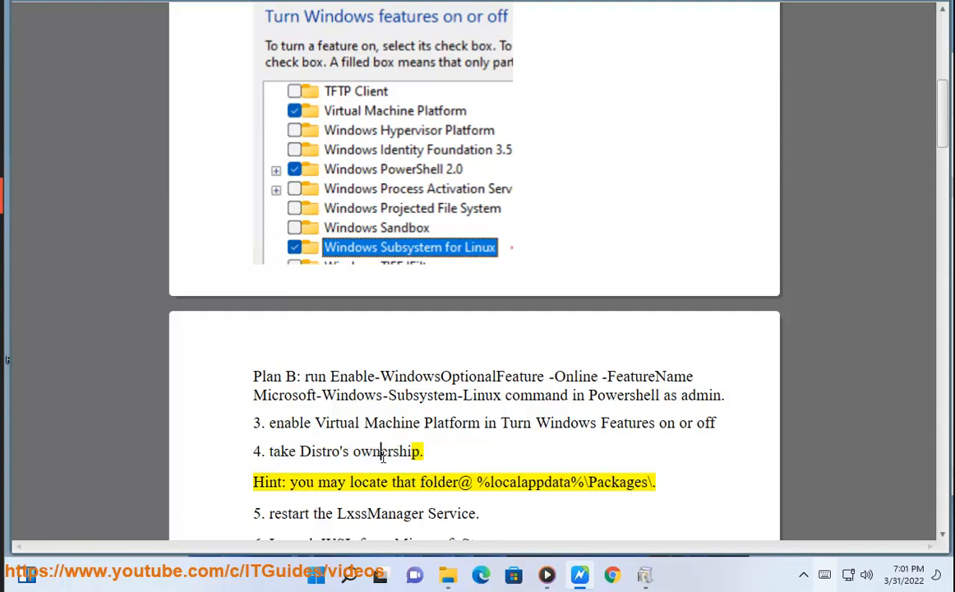
Step: Search Google in Chrome for 'ownership tool'
{"action": "type", "text": "ownership"}
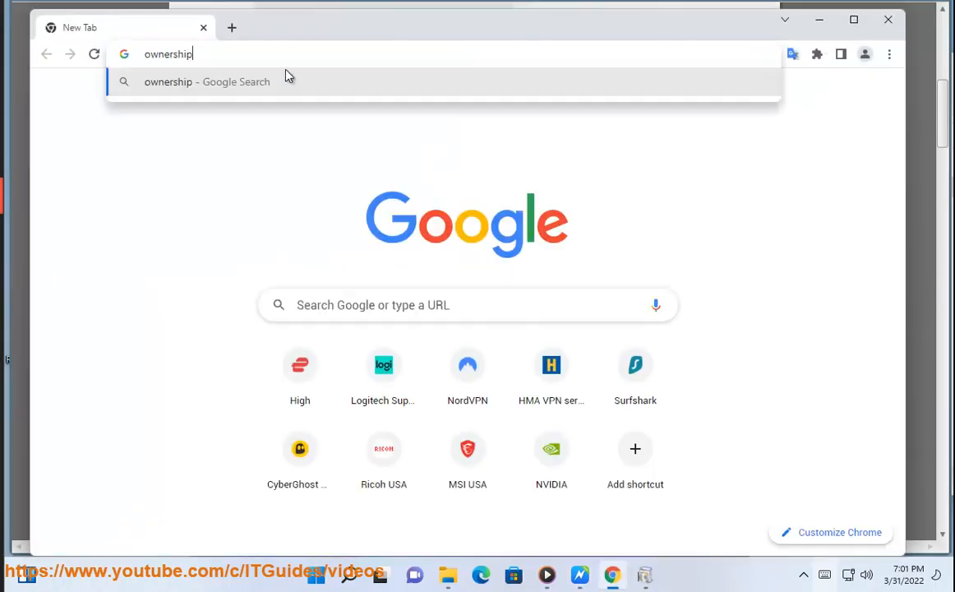
{"action": "type", "text": "tool"}
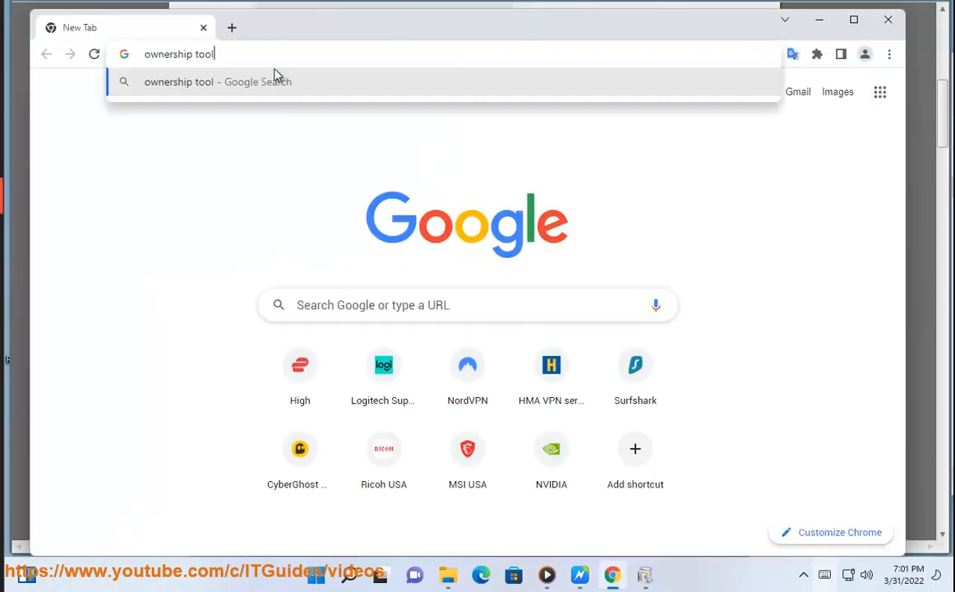
{"action": "key", "text": "Return"}
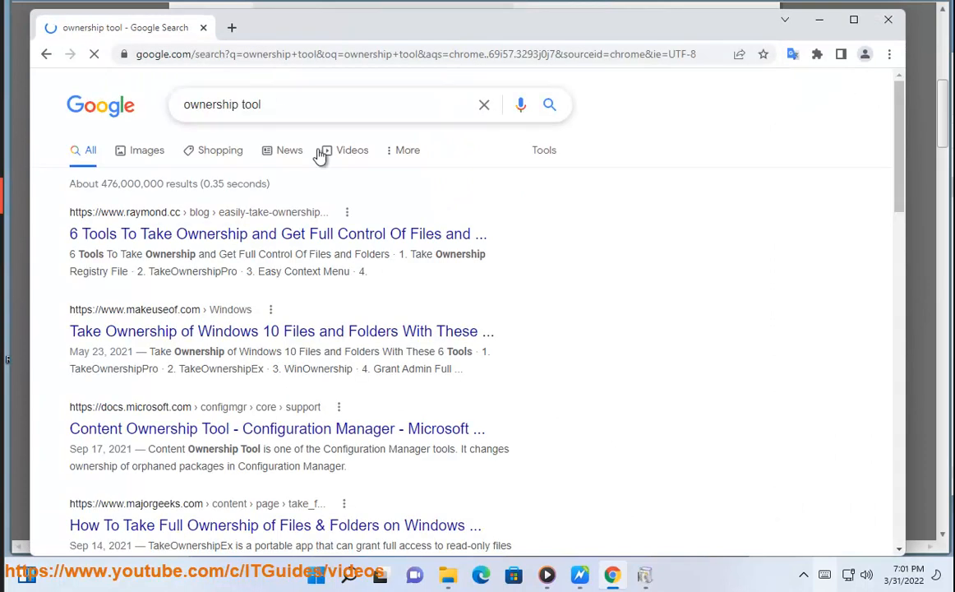
{"action": "left_click", "coordinate": [277, 233]}
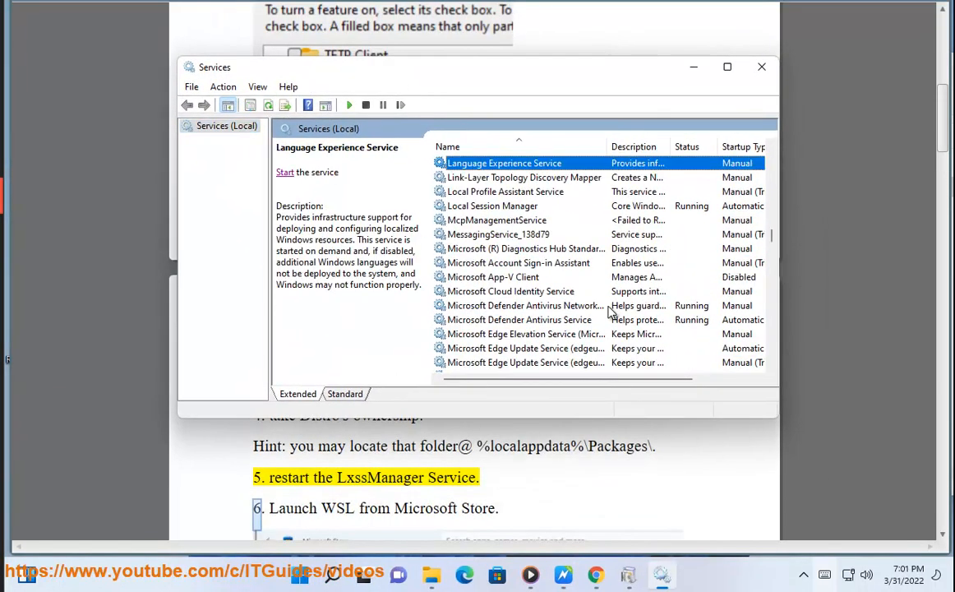
{"action": "mouse_move", "coordinate": [501, 203]}
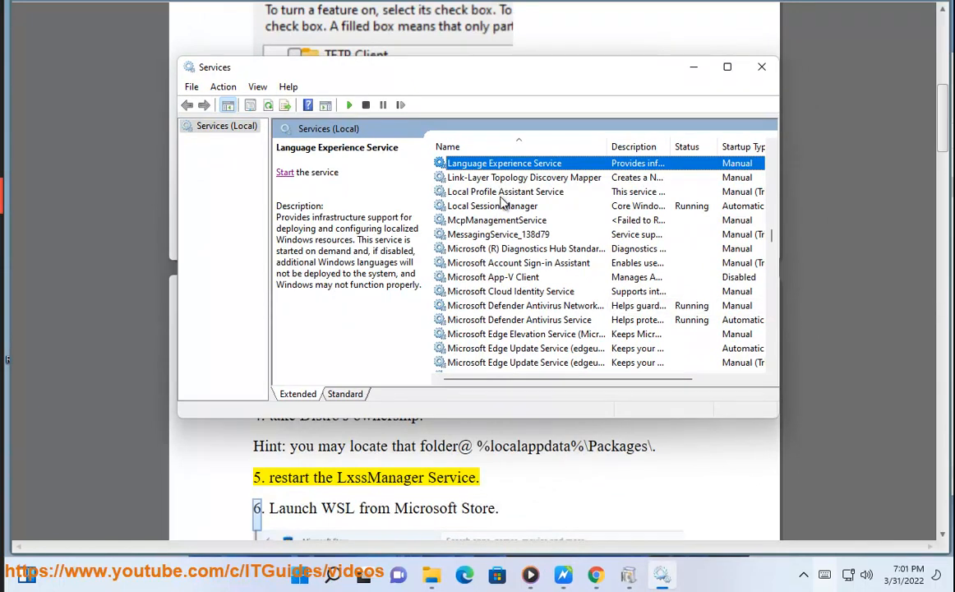
{"action": "mouse_move", "coordinate": [470, 220]}
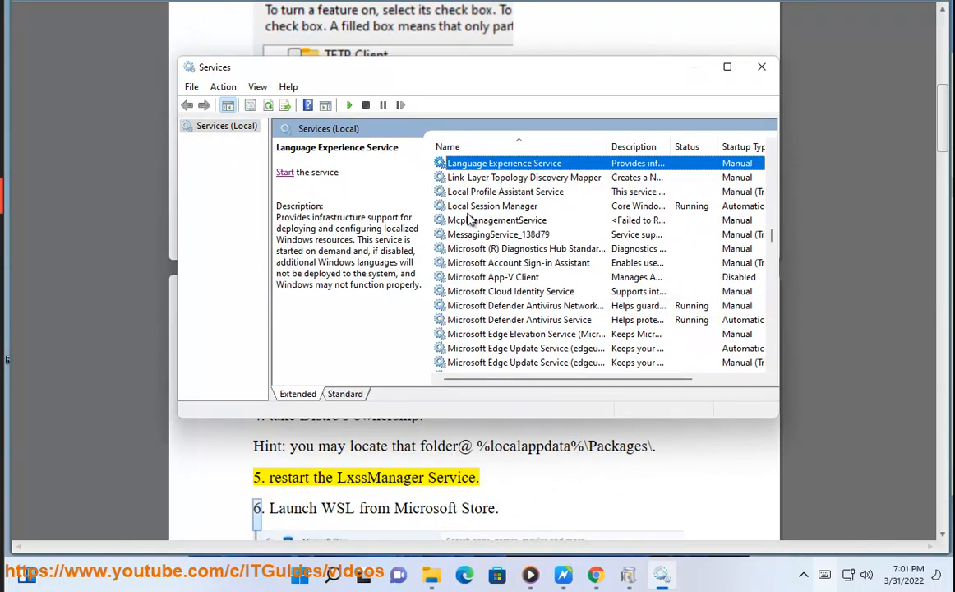
{"action": "mouse_move", "coordinate": [493, 180]}
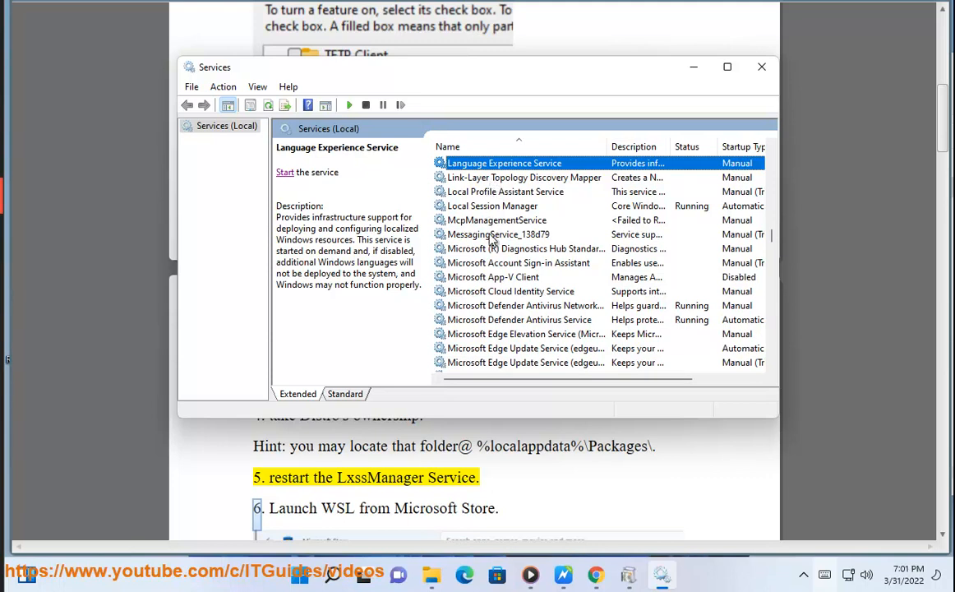
Step: Select the Link-Layer Topology Discovery Mapper service, then return to the guide's step 6
{"action": "left_click", "coordinate": [524, 177]}
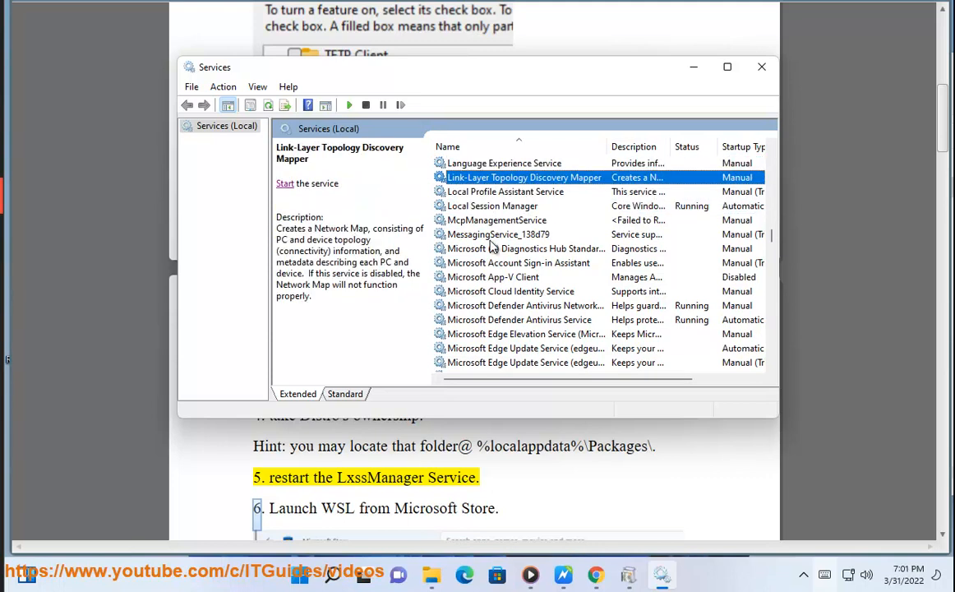
{"action": "left_click", "coordinate": [506, 190]}
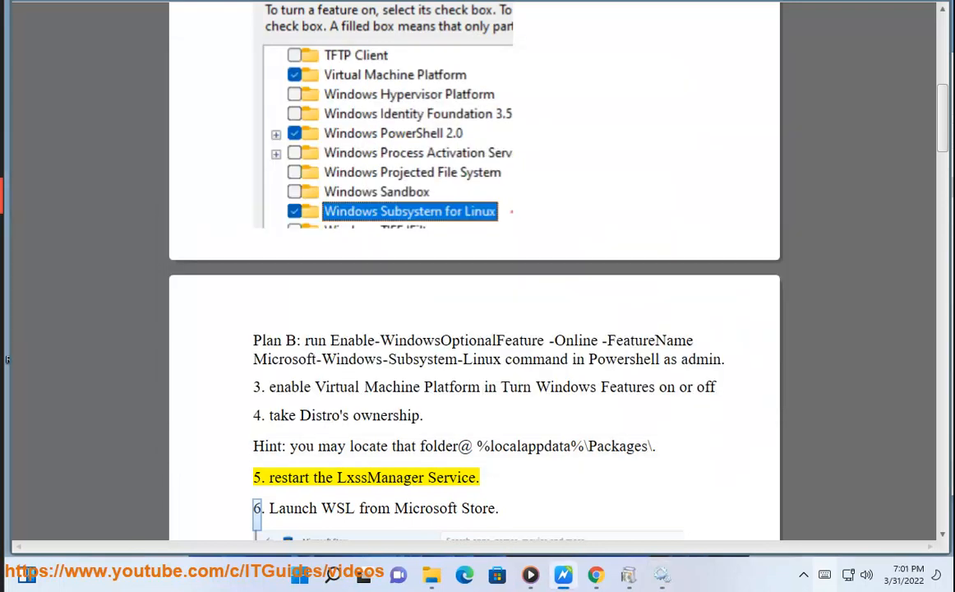
{"action": "scroll", "scroll_direction": "down", "scroll_amount": 3}
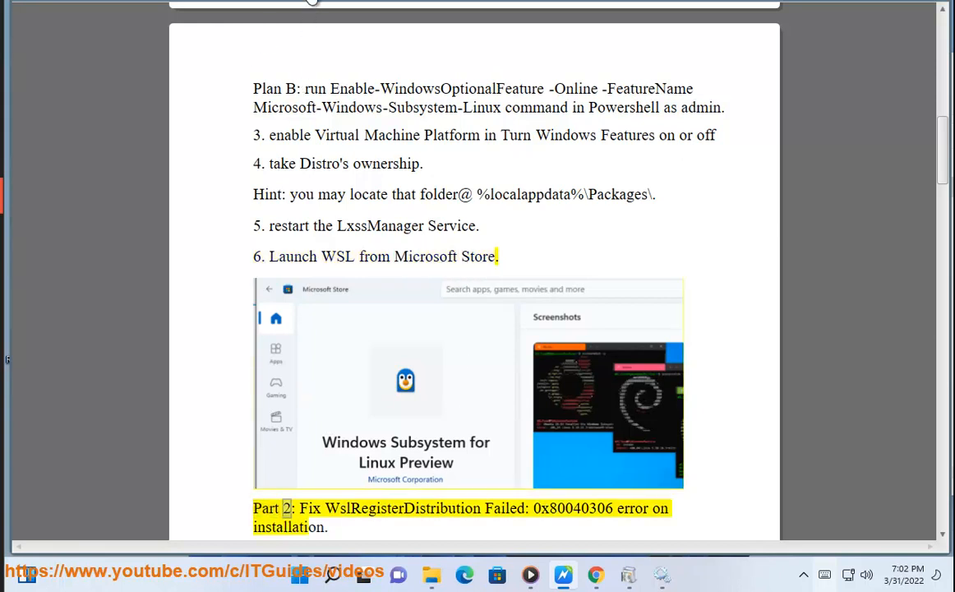
Step: Search Microsoft Store for 'linux' and open the Windows Subsystem for Linux Preview listing
{"action": "left_click", "coordinate": [496, 575]}
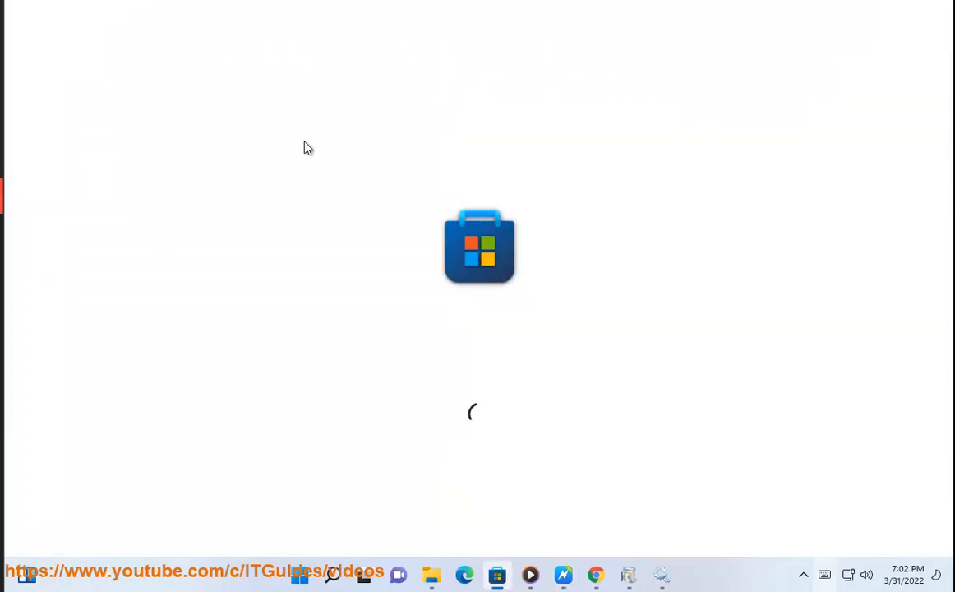
{"action": "mouse_move", "coordinate": [343, 9]}
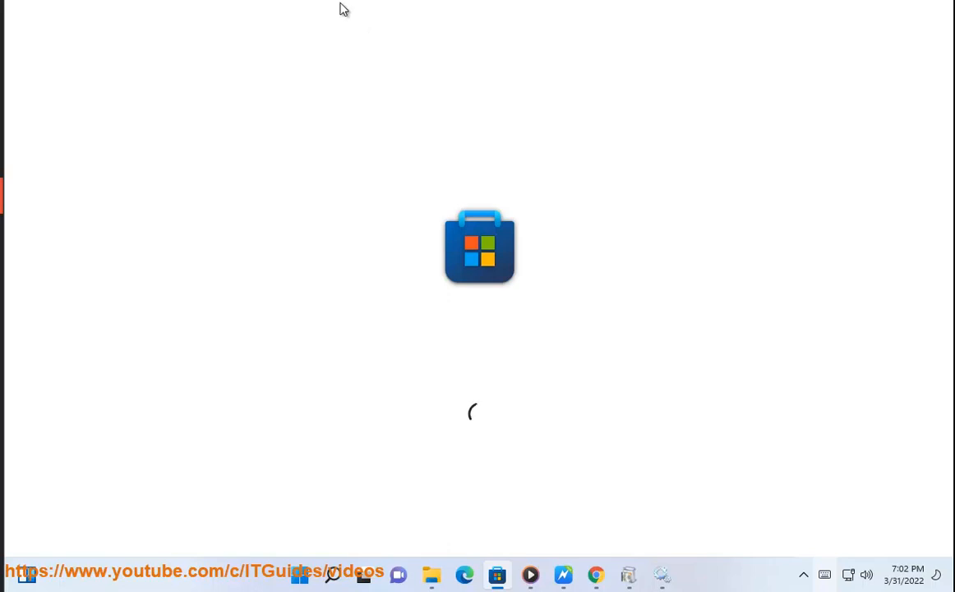
{"action": "left_click", "coordinate": [608, 117]}
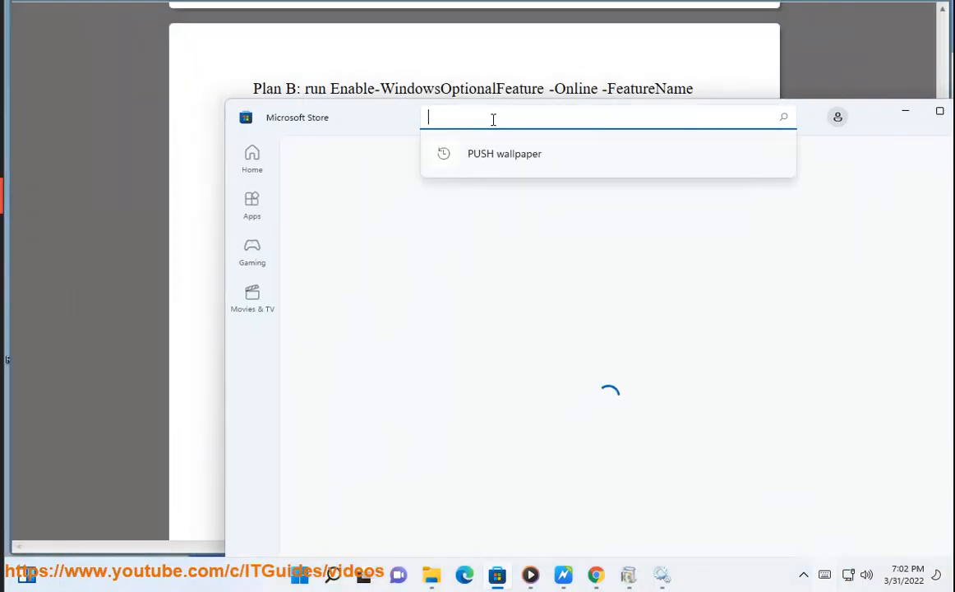
{"action": "type", "text": "lin"}
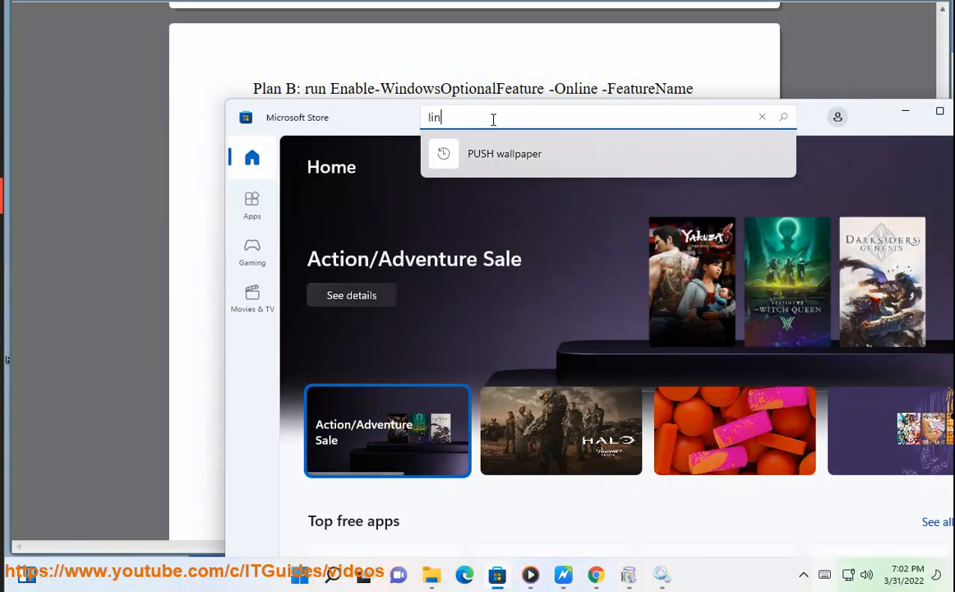
{"action": "type", "text": "ux"}
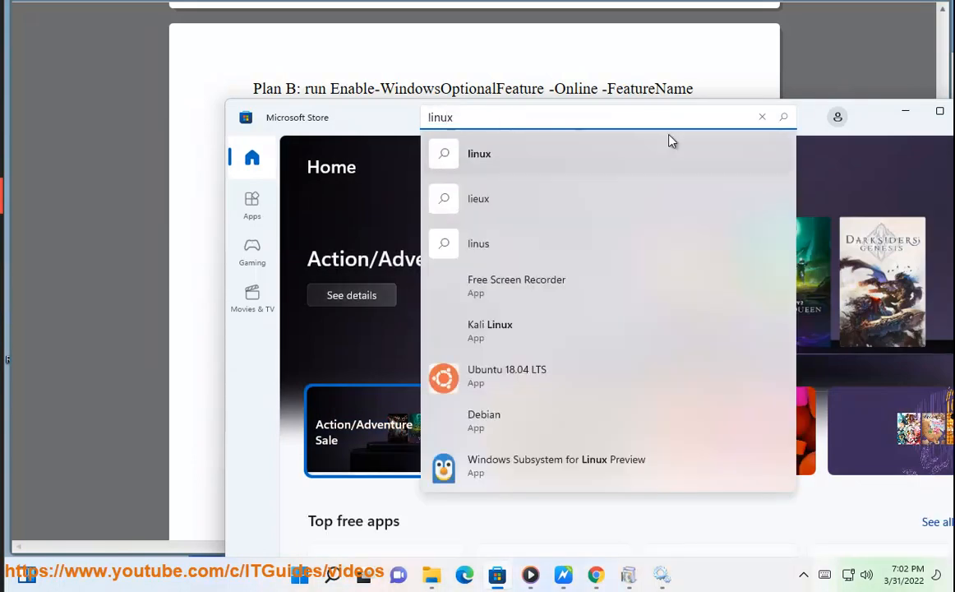
{"action": "mouse_move", "coordinate": [649, 216]}
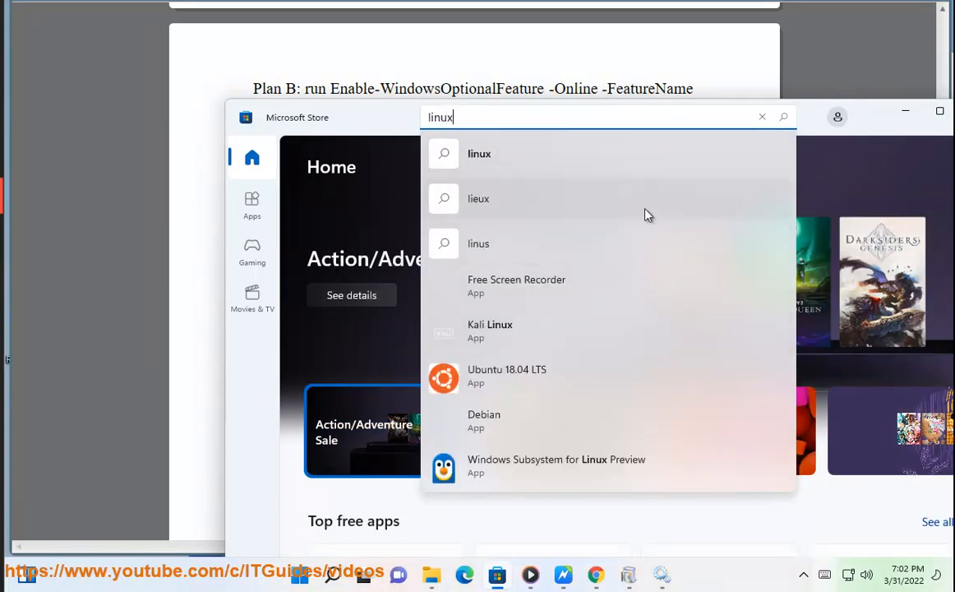
{"action": "left_click", "coordinate": [556, 465]}
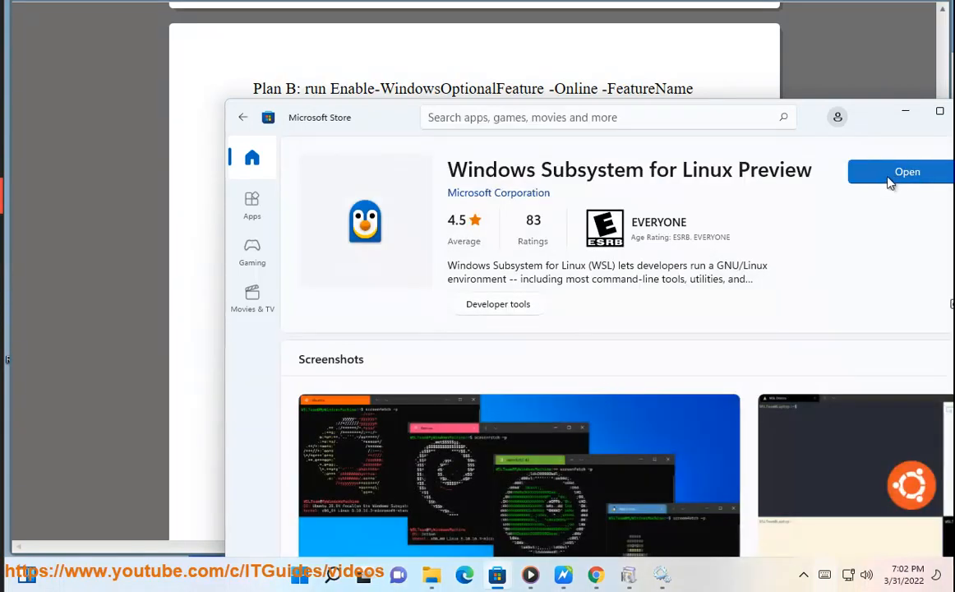
{"action": "mouse_move", "coordinate": [877, 115]}
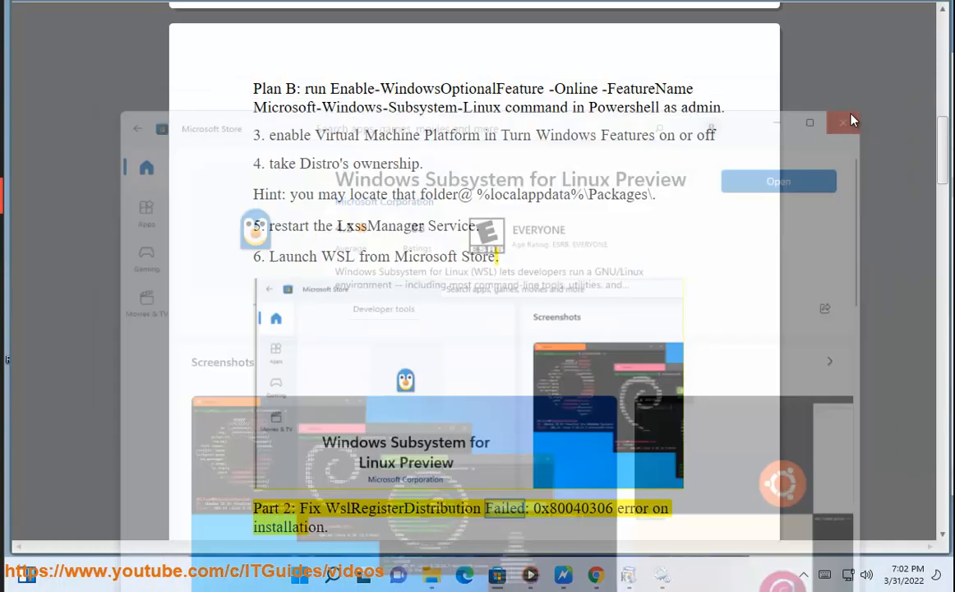
Step: Close the Store page and scroll the guide to Part 2's 0x80040306 legacy console fix
{"action": "left_click", "coordinate": [841, 122]}
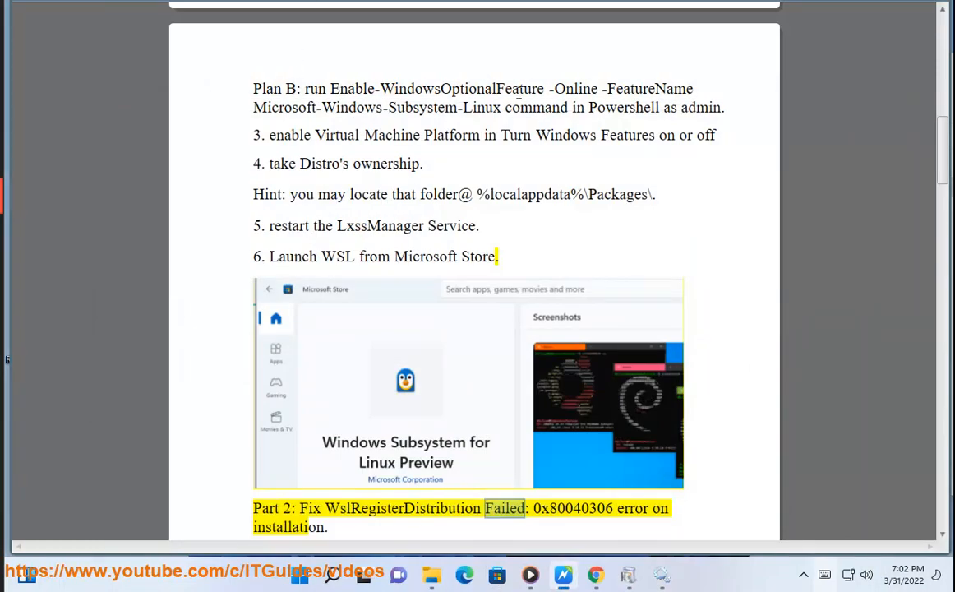
{"action": "scroll", "scroll_direction": "down", "scroll_amount": 3}
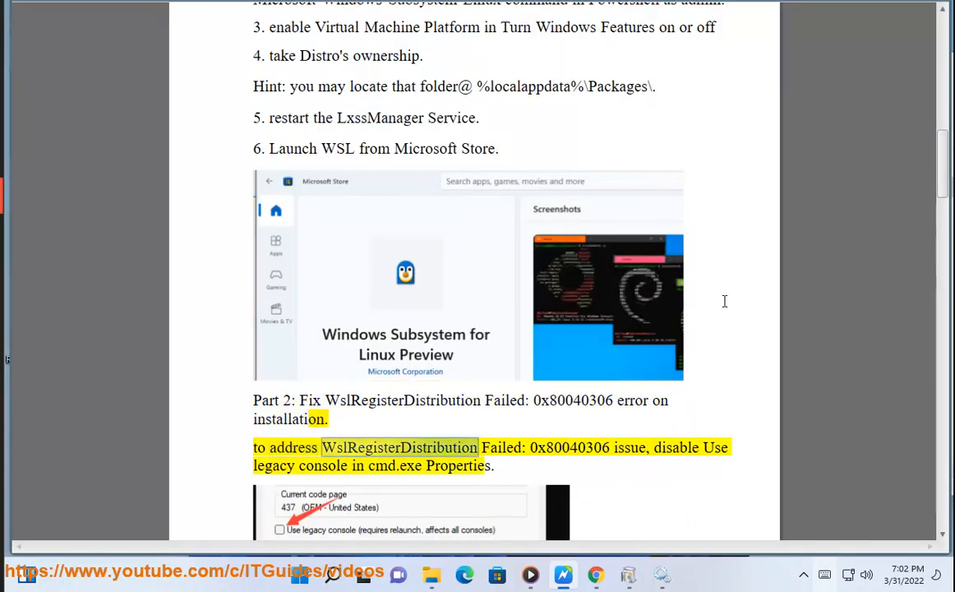
{"action": "scroll", "scroll_direction": "down", "scroll_amount": 3}
{"action": "type", "text": "c"}
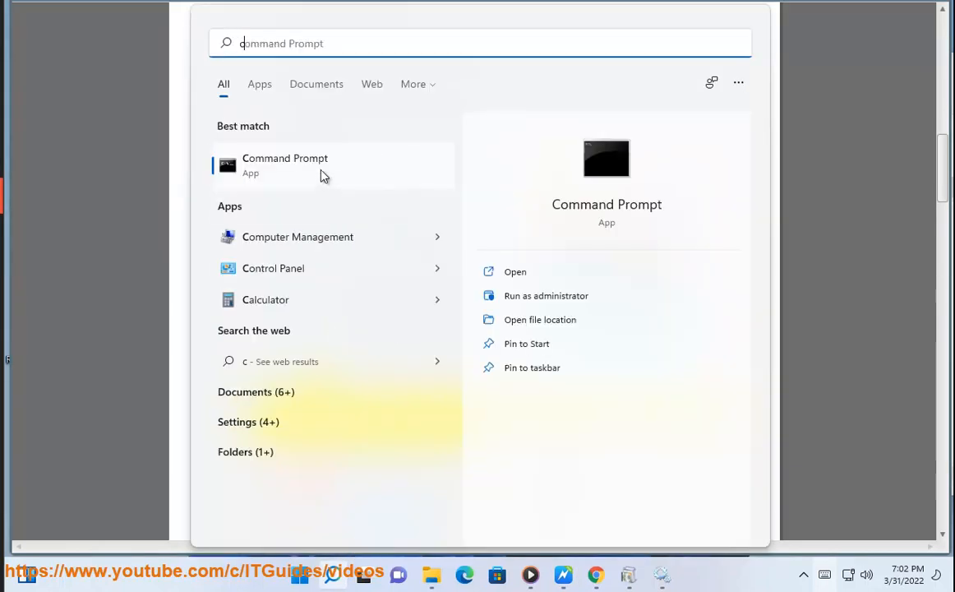
Step: Launch Command Prompt, confirm Use legacy console is unchecked in Properties, and close the window
{"action": "left_click", "coordinate": [284, 165]}
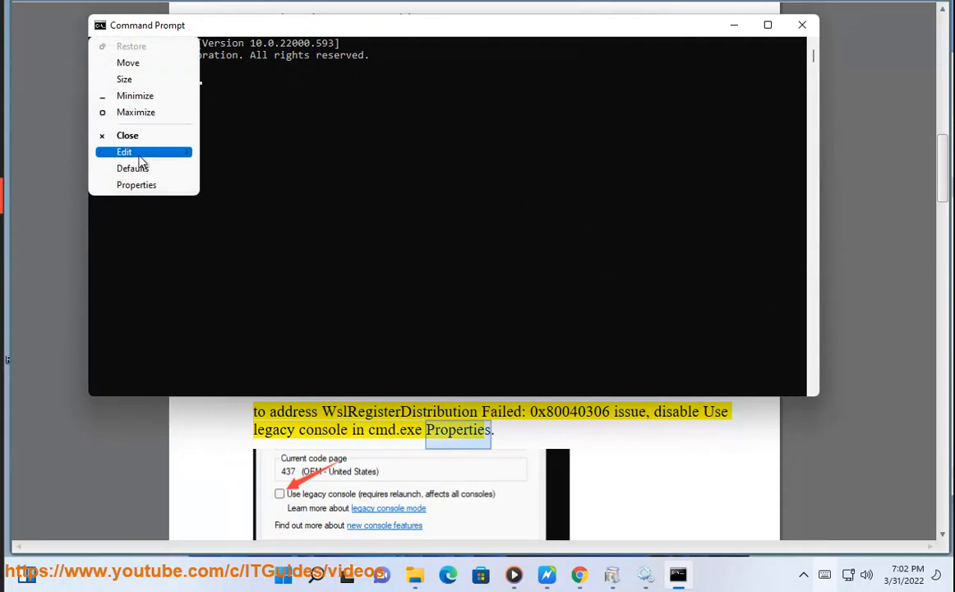
{"action": "left_click", "coordinate": [136, 184]}
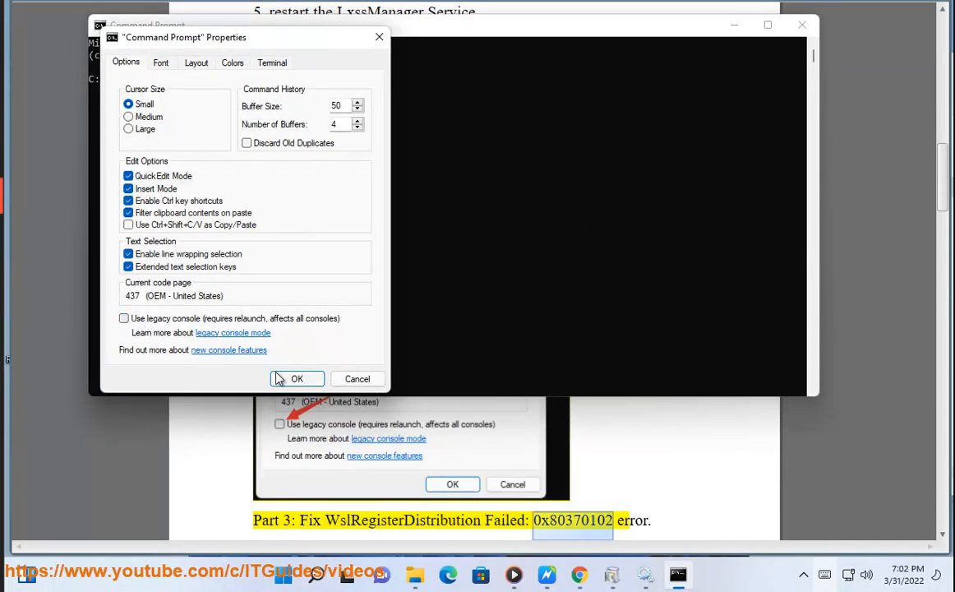
{"action": "left_click", "coordinate": [297, 378]}
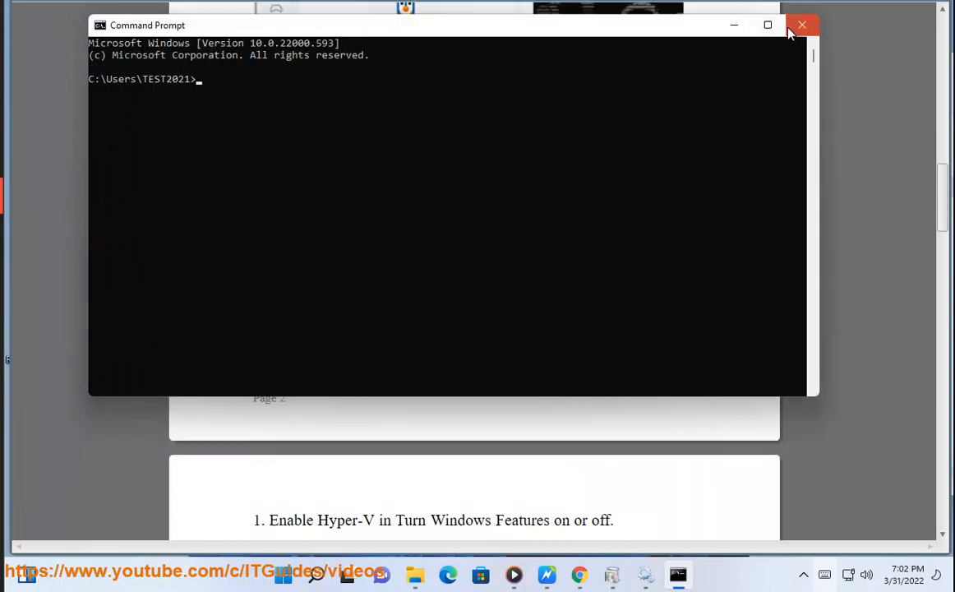
{"action": "left_click", "coordinate": [802, 25]}
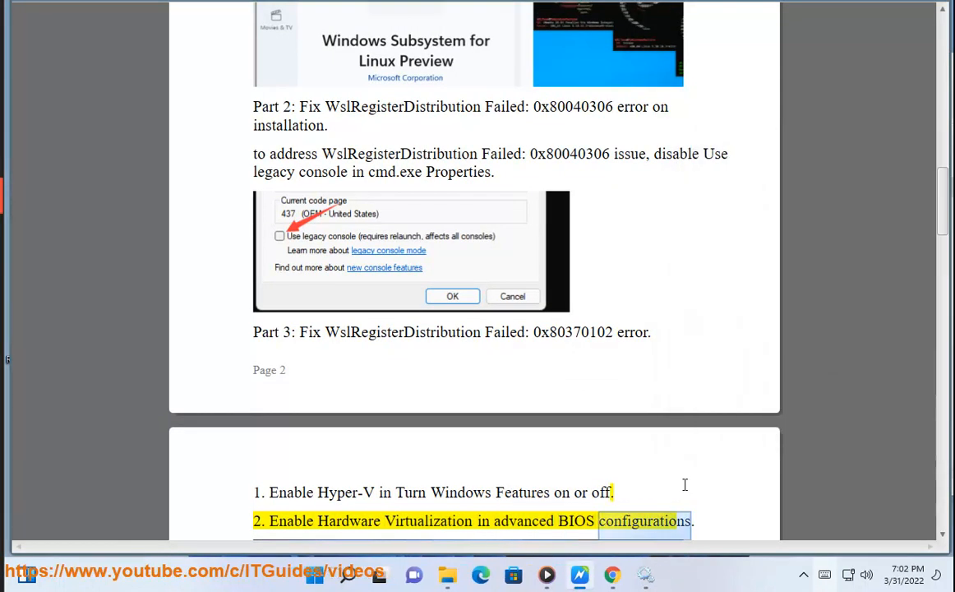
Step: Scroll through Part 3's Hyper-V, BIOS virtualization and Virtual Machine Platform steps
{"action": "scroll", "scroll_direction": "down", "scroll_amount": 3}
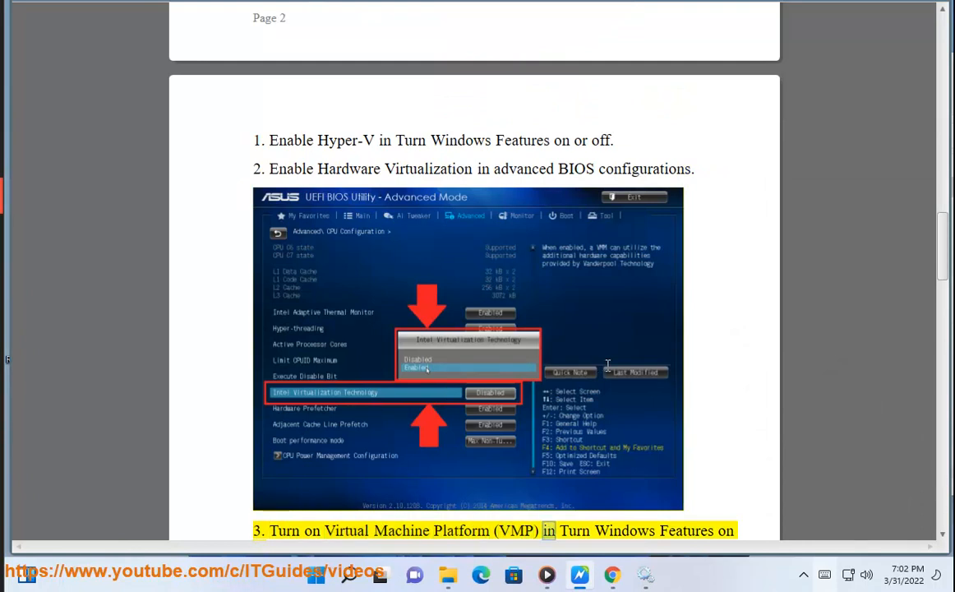
{"action": "scroll", "scroll_direction": "down", "scroll_amount": 3}
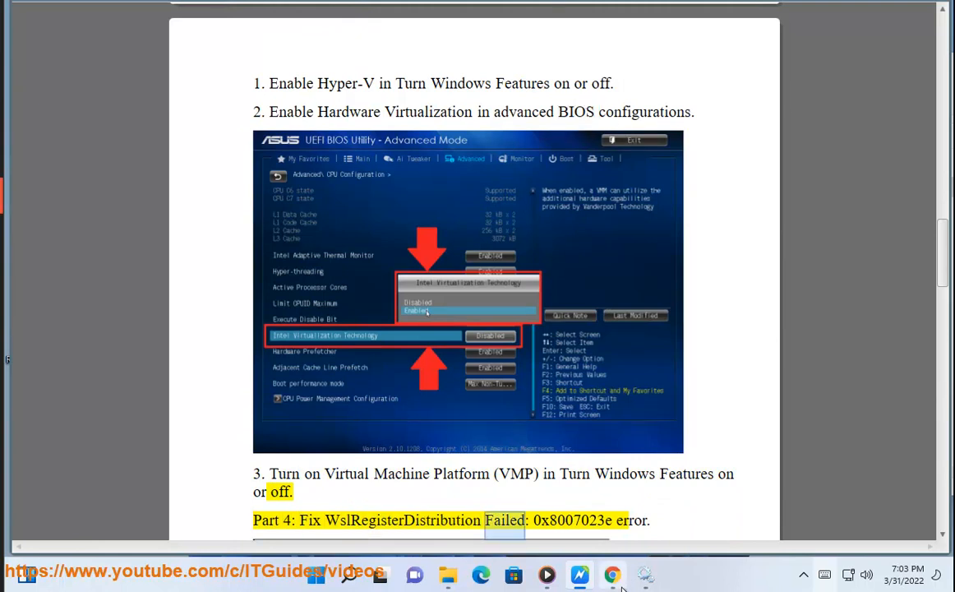
{"action": "left_click", "coordinate": [611, 574]}
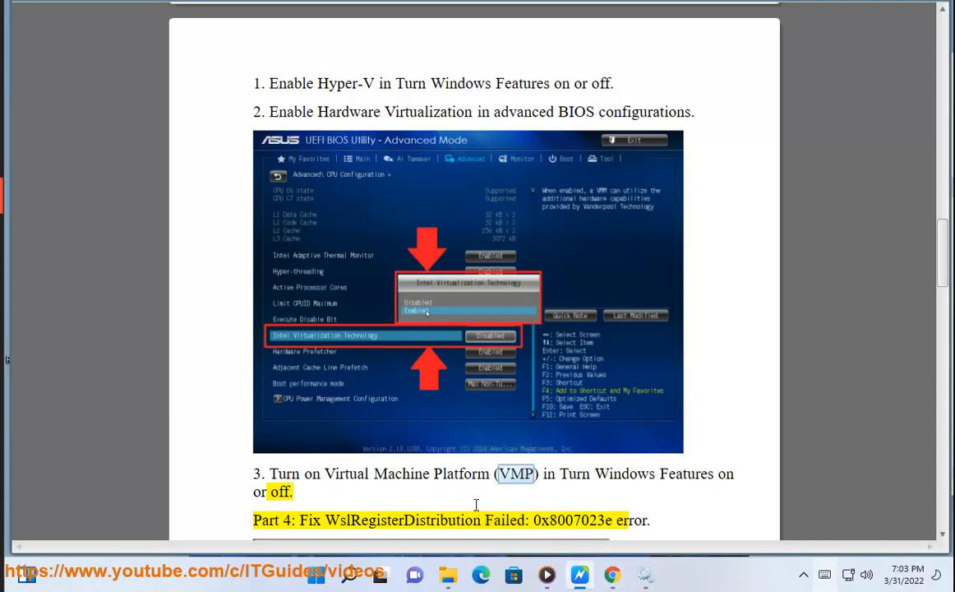
Step: In Turn Windows features on or off, tick Virtual Machine Platform and confirm
{"action": "left_click", "coordinate": [348, 574]}
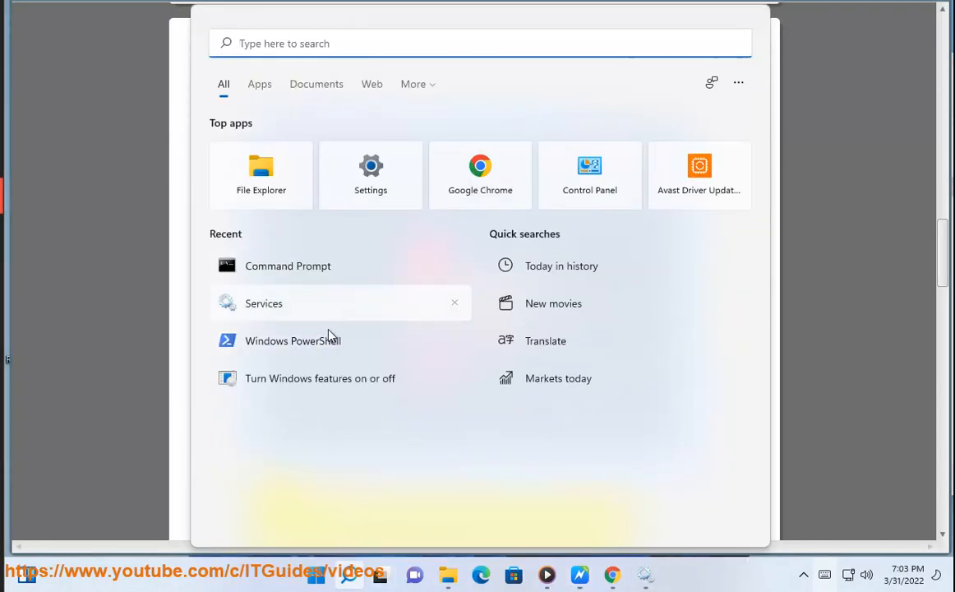
{"action": "left_click", "coordinate": [319, 378]}
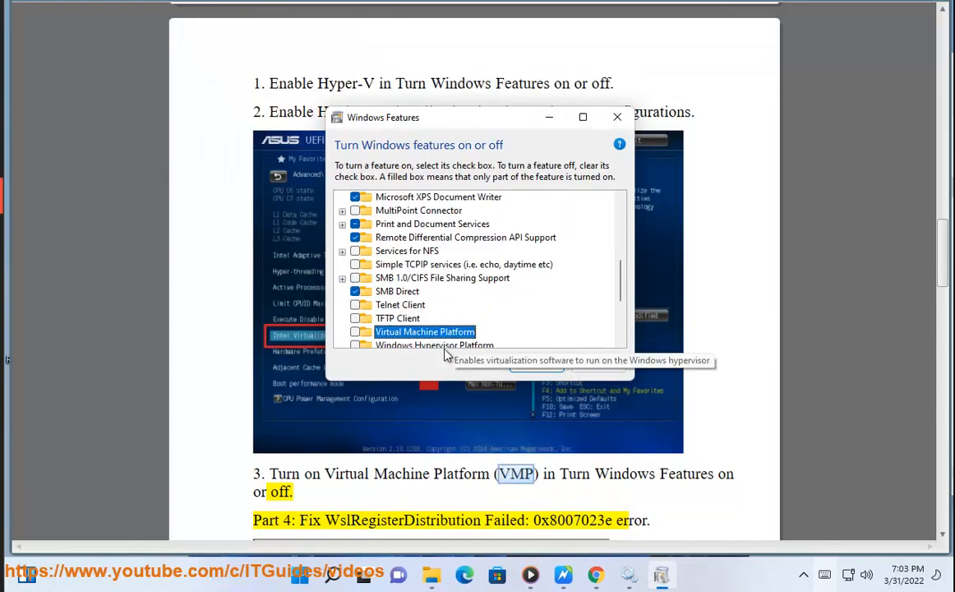
{"action": "left_click", "coordinate": [354, 331]}
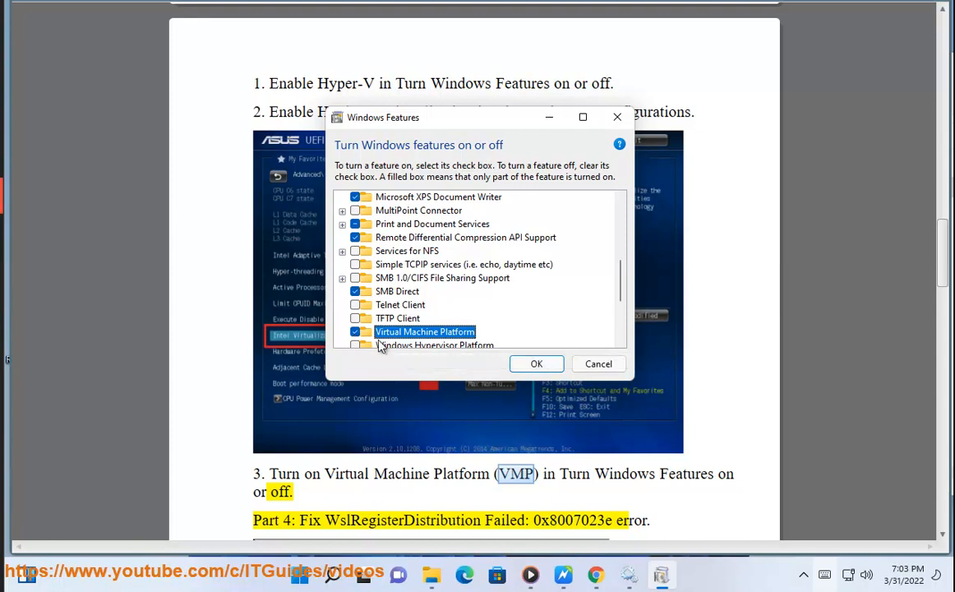
{"action": "mouse_move", "coordinate": [489, 366]}
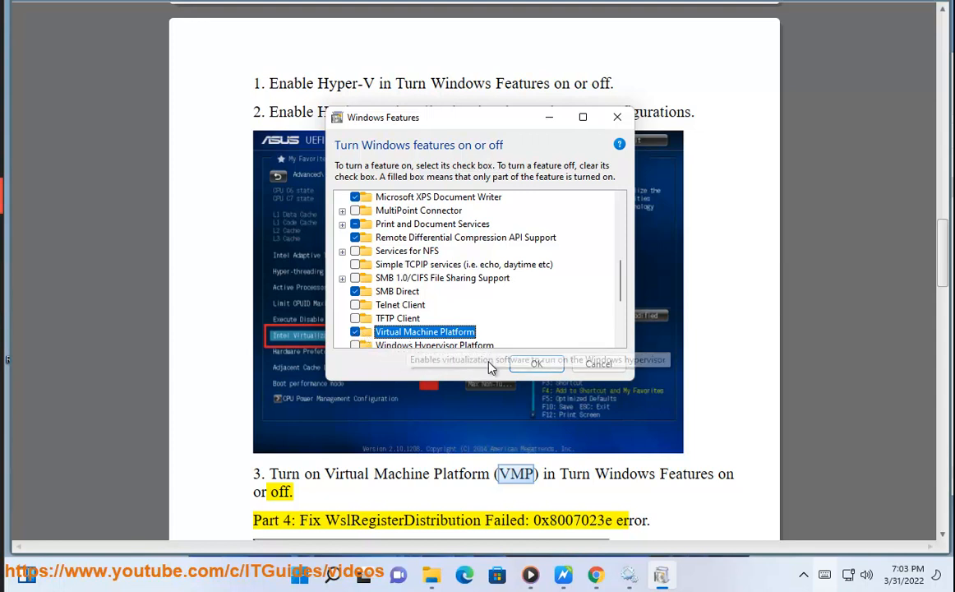
{"action": "mouse_move", "coordinate": [554, 131]}
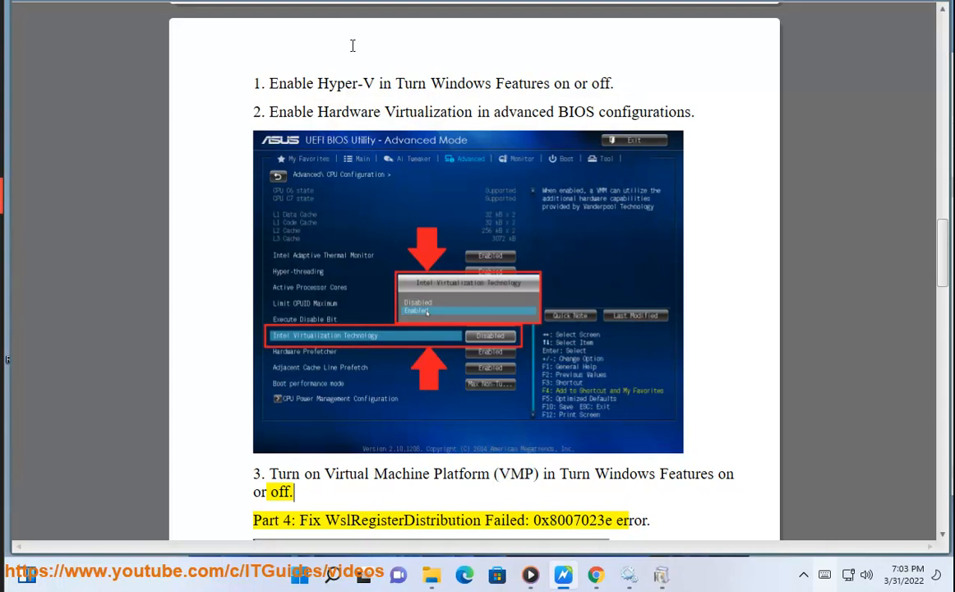
{"action": "scroll", "scroll_direction": "down", "scroll_amount": 3}
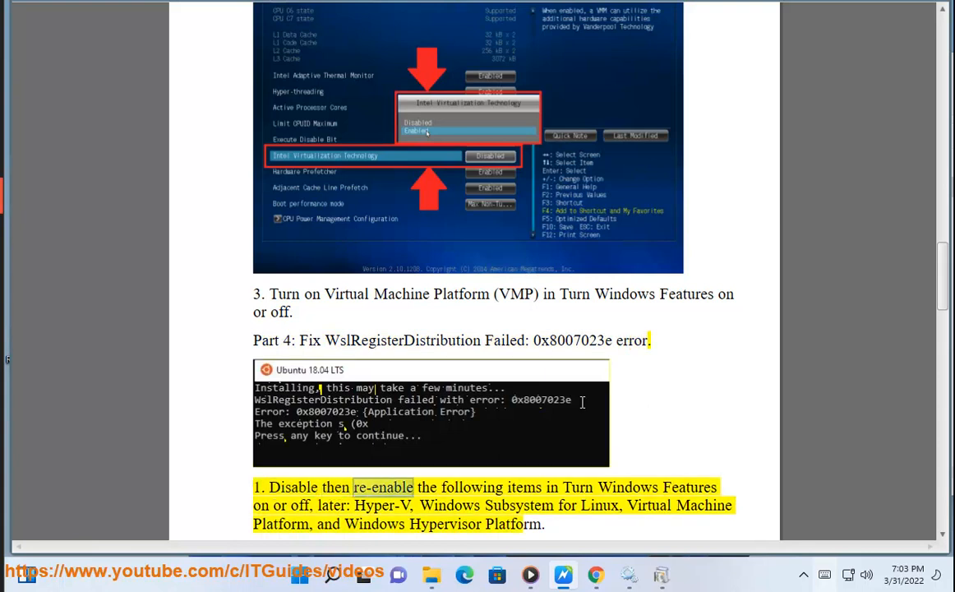
Step: View Part 4 for error 0x8007023e, cancelling out of the Windows Features list unchanged
{"action": "scroll", "scroll_direction": "down", "scroll_amount": 3}
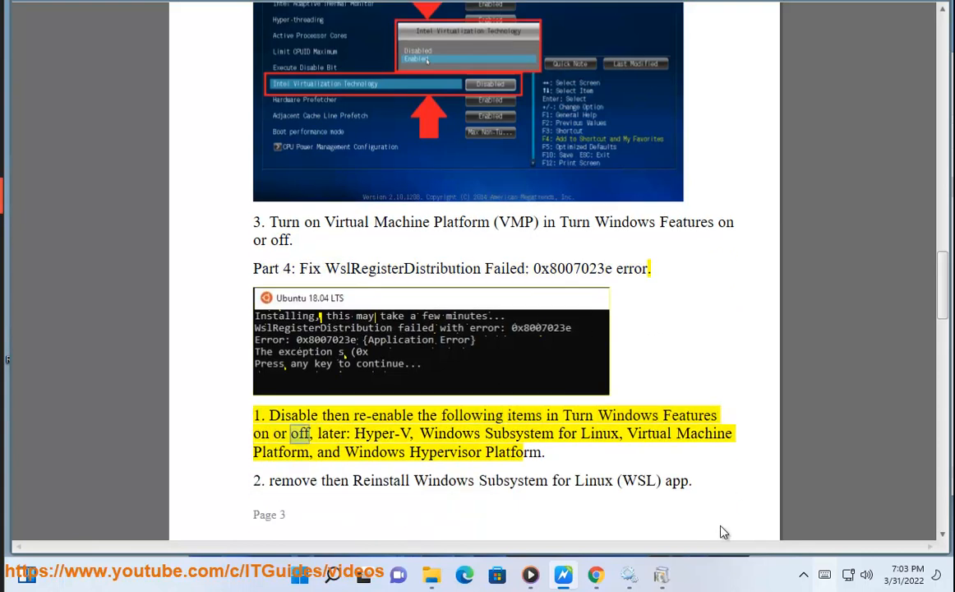
{"action": "left_click", "coordinate": [661, 575]}
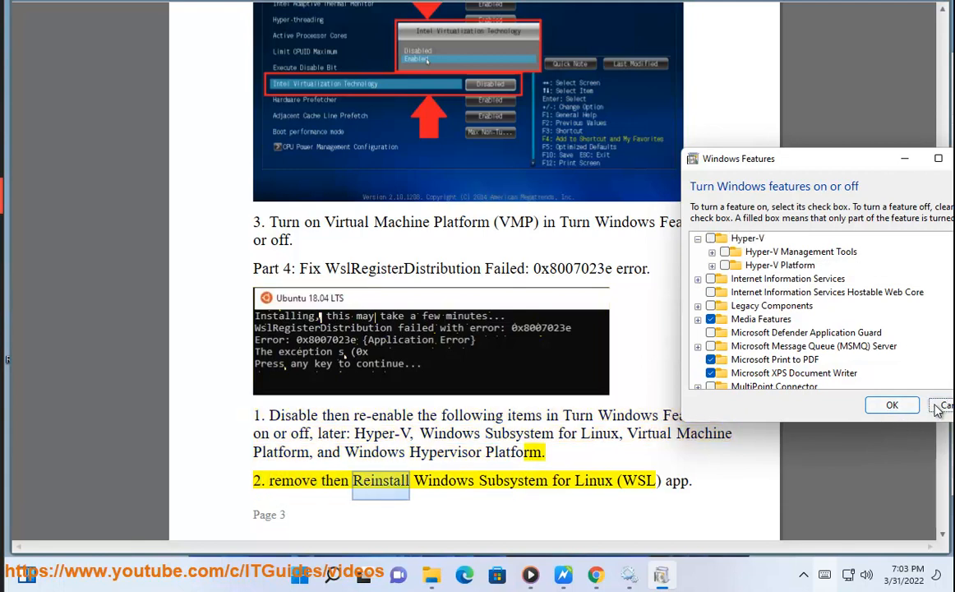
{"action": "left_click", "coordinate": [943, 405]}
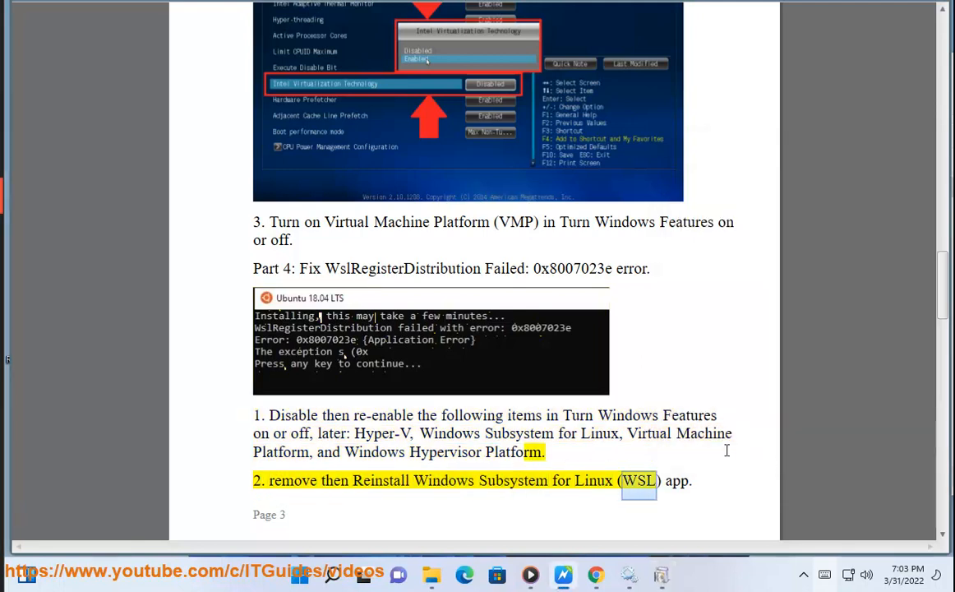
{"action": "scroll", "scroll_direction": "down", "scroll_amount": 3}
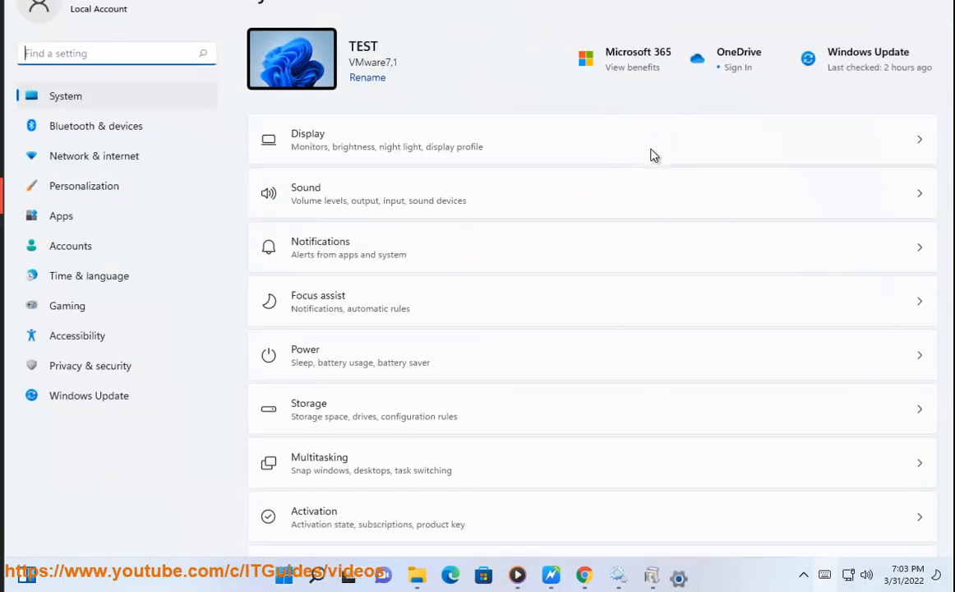
Step: In Settings Apps & features, filter for 'linux' and open options for Windows Subsystem for Linux Preview
{"action": "left_click", "coordinate": [61, 215]}
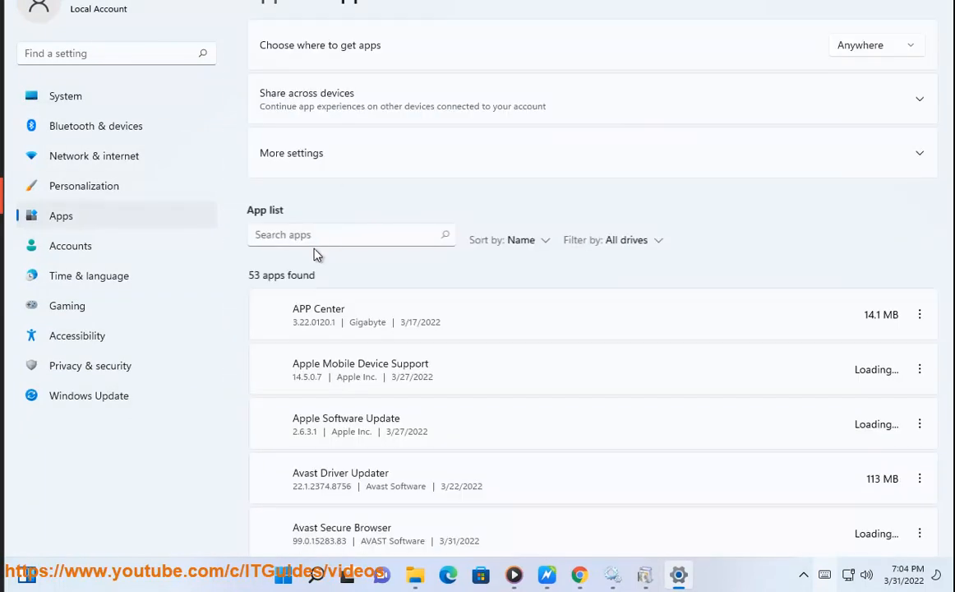
{"action": "mouse_move", "coordinate": [308, 242]}
{"action": "type", "text": "l"}
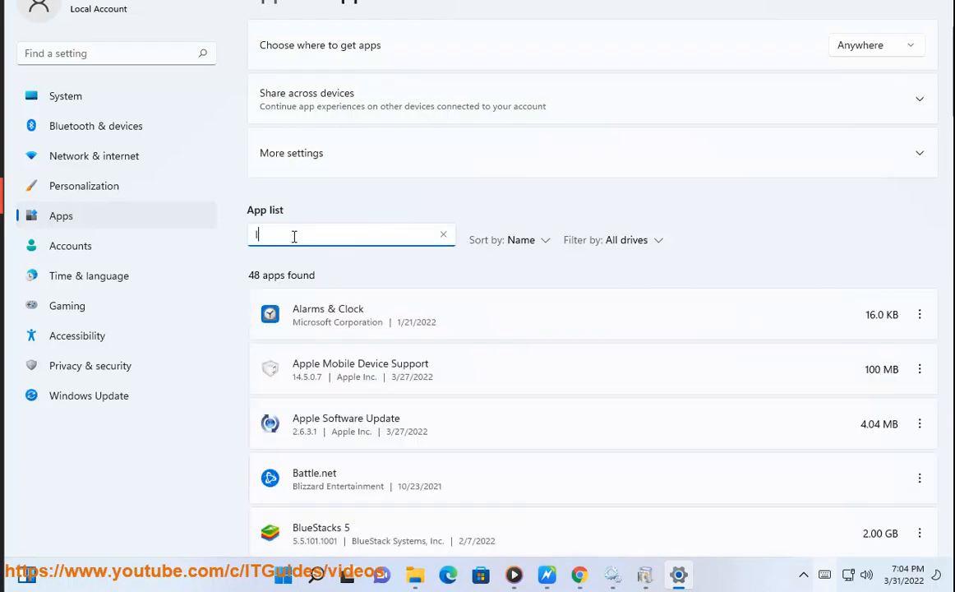
{"action": "type", "text": "inux"}
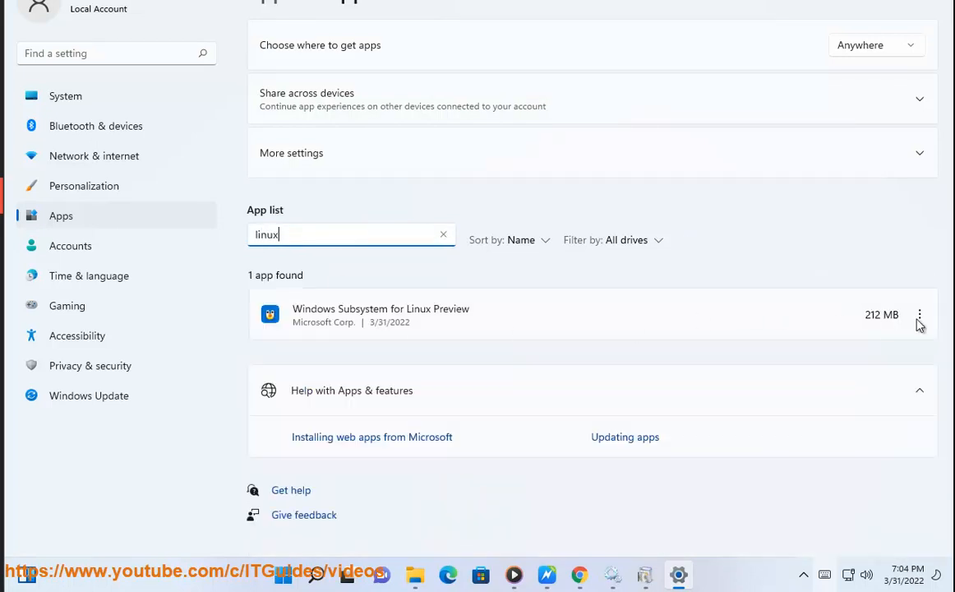
{"action": "left_click", "coordinate": [920, 314]}
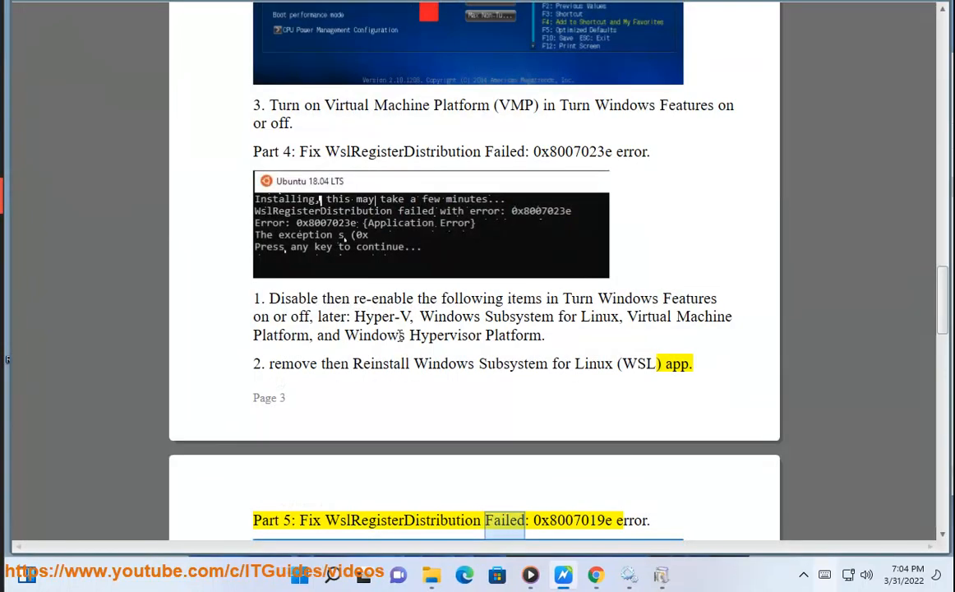
Step: Scroll to Part 5's admin commands and launch an elevated Command Prompt via UAC
{"action": "scroll", "scroll_direction": "down", "scroll_amount": 3}
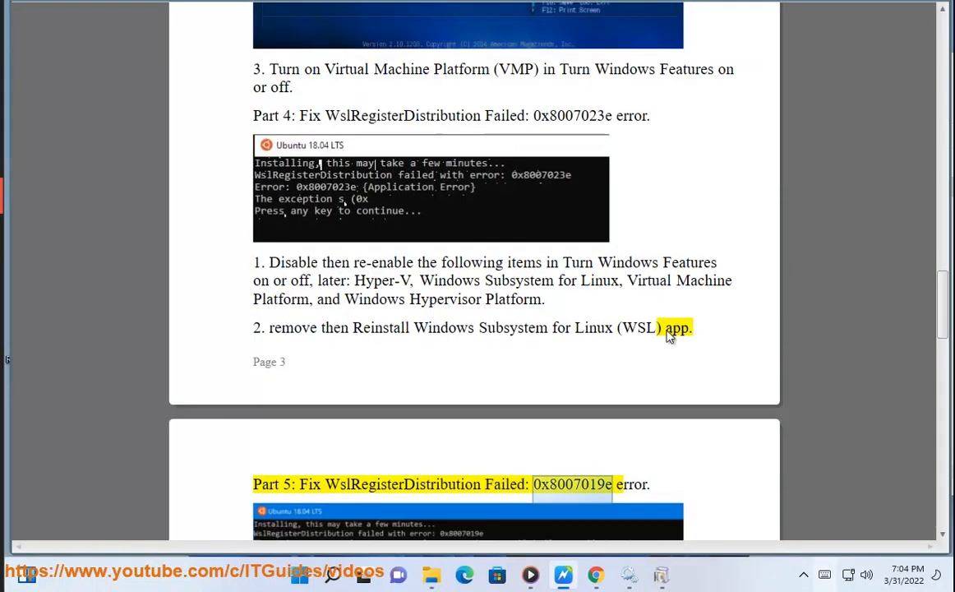
{"action": "scroll", "scroll_direction": "down", "scroll_amount": 3}
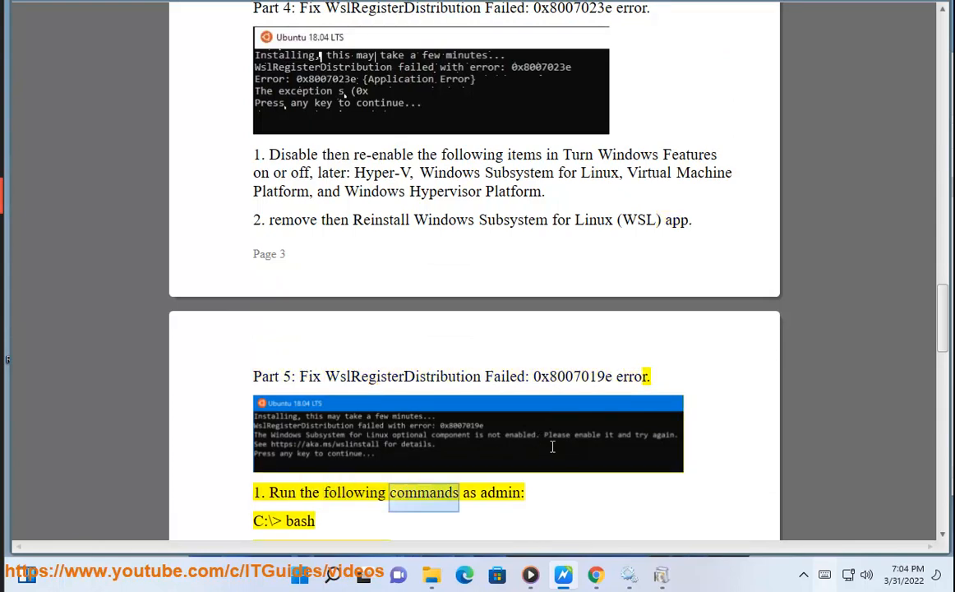
{"action": "left_click", "coordinate": [332, 574]}
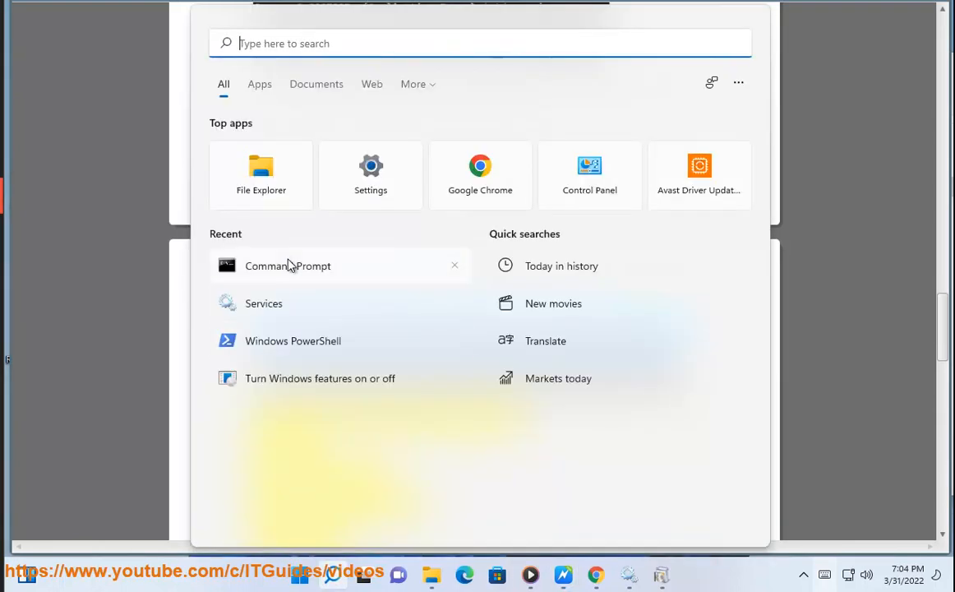
{"action": "left_click", "coordinate": [287, 265]}
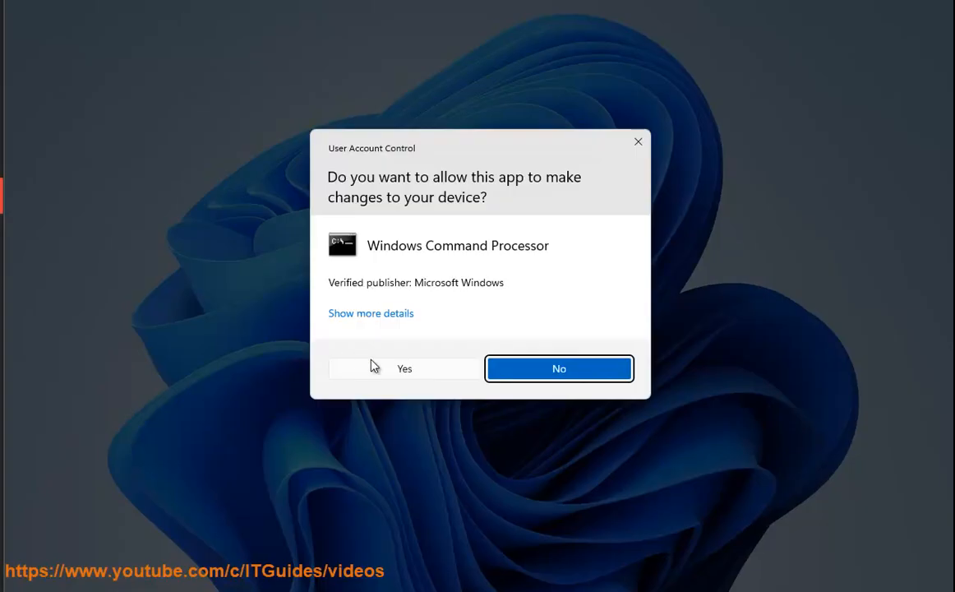
{"action": "left_click", "coordinate": [404, 368]}
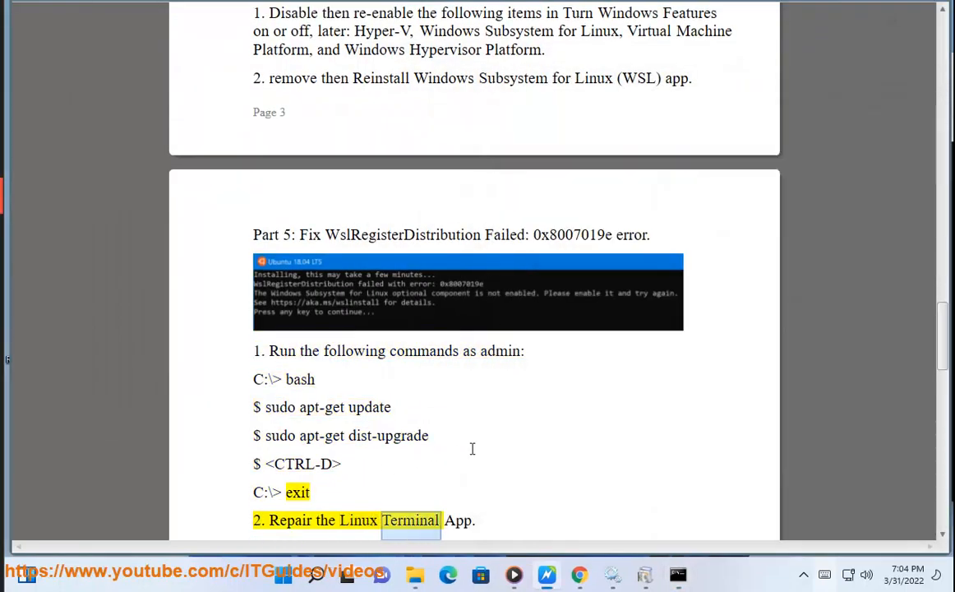
Step: Scroll the guide to Part 5's steps and select the word 'Repair' in step 2
{"action": "scroll", "scroll_direction": "down", "scroll_amount": 3}
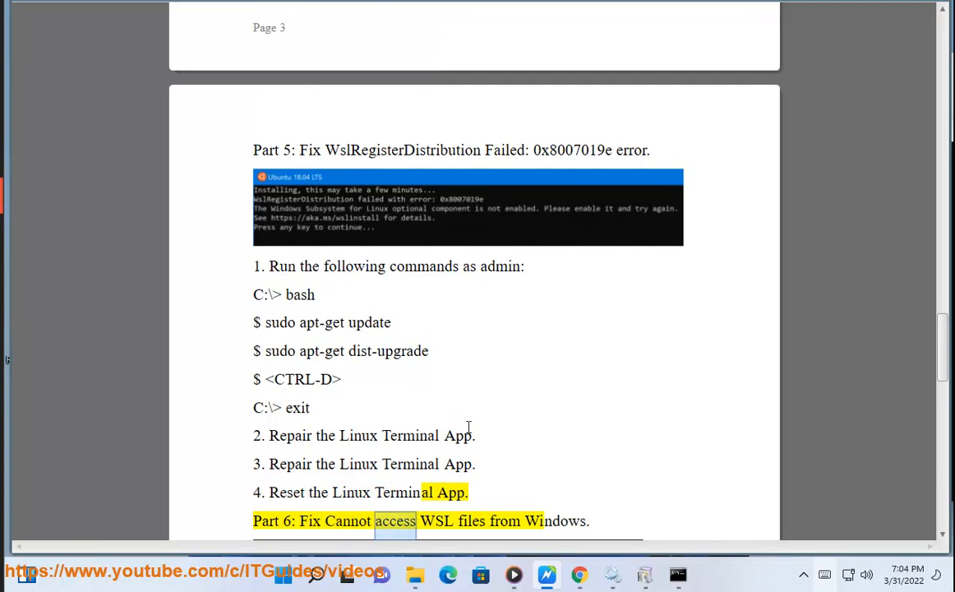
{"action": "mouse_move", "coordinate": [310, 447]}
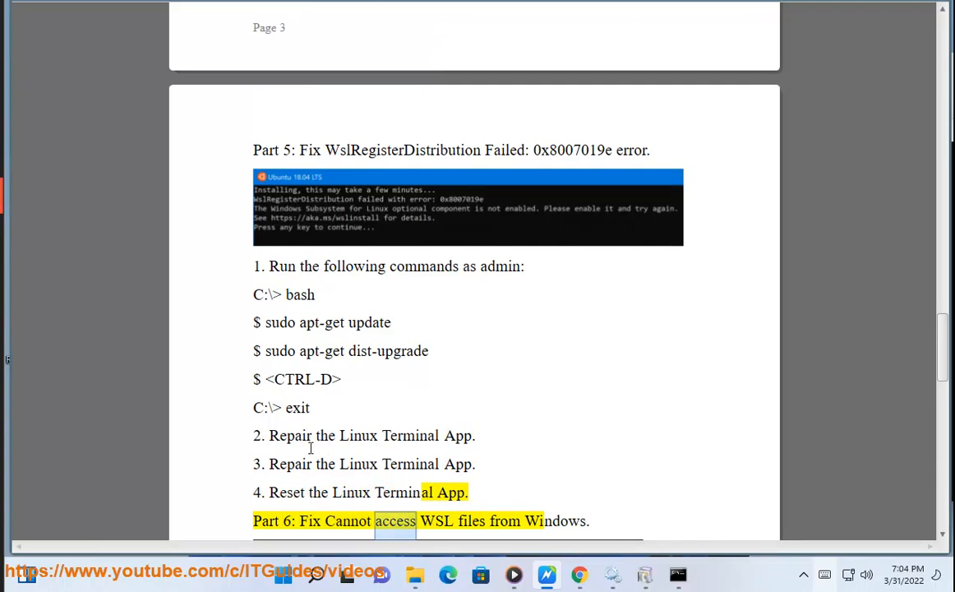
{"action": "double_click", "coordinate": [290, 434]}
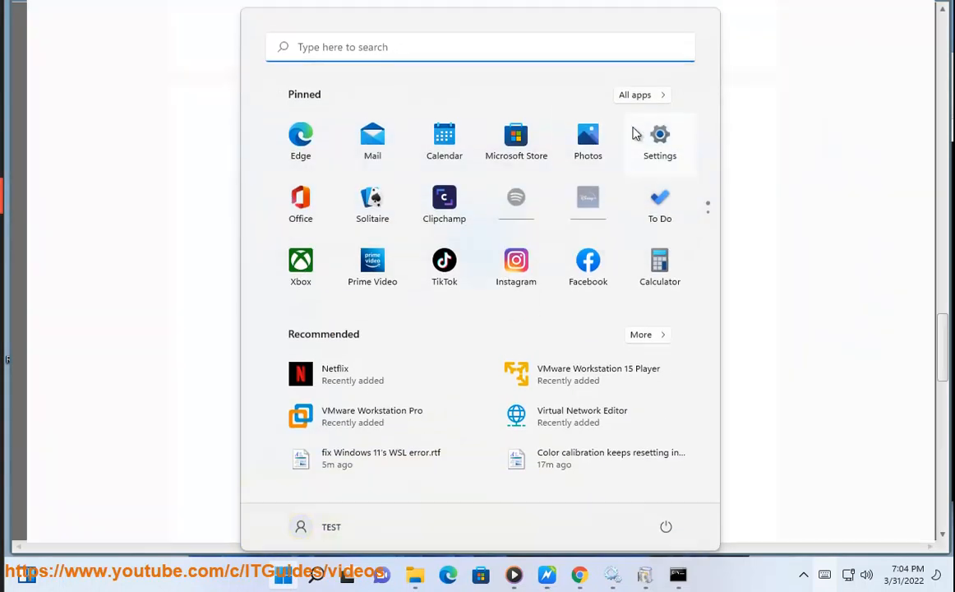
Step: In Settings, search apps for 'linux' and reach the Linux app's Repair and Reset options
{"action": "left_click", "coordinate": [659, 140]}
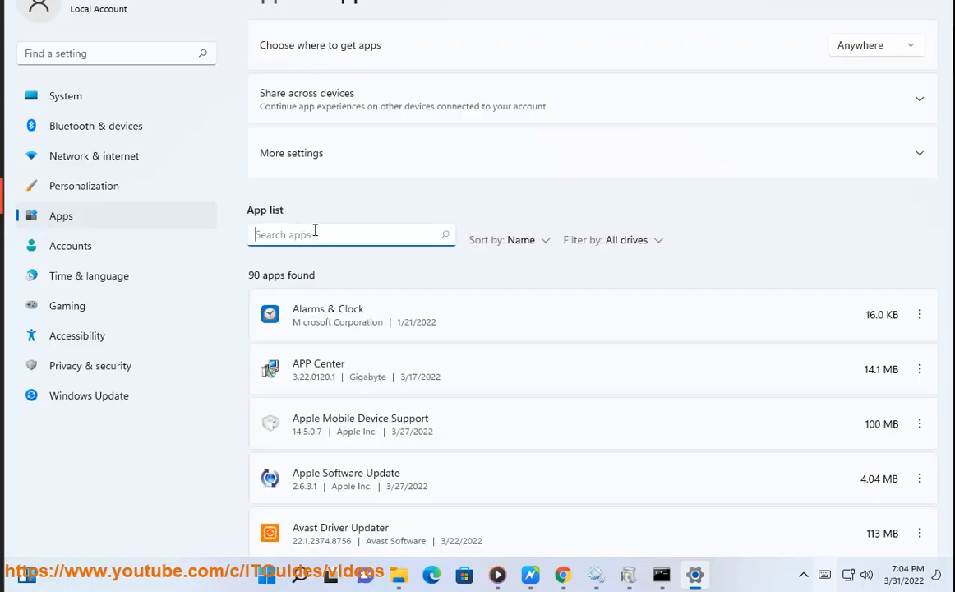
{"action": "type", "text": "linux"}
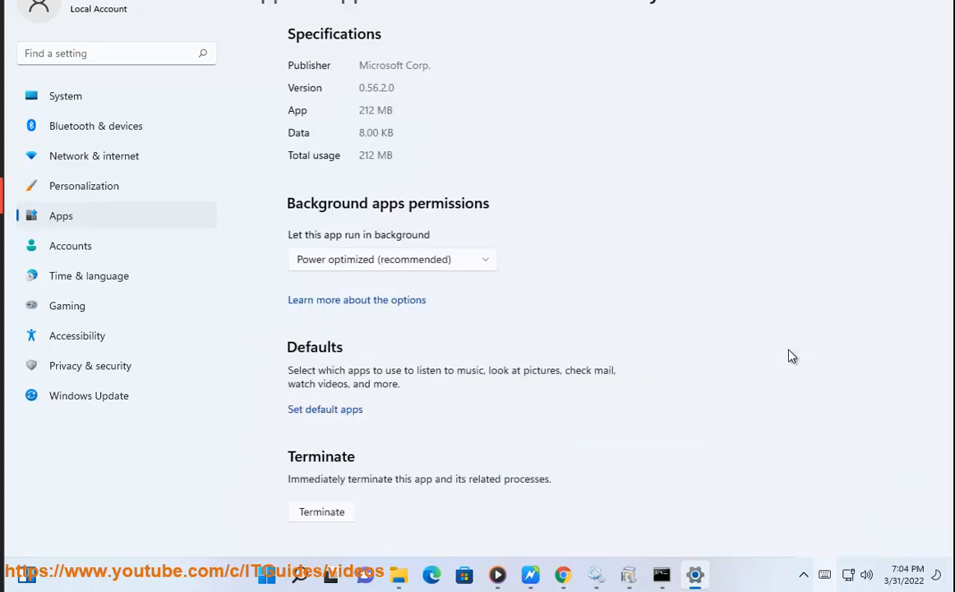
{"action": "scroll", "scroll_direction": "down", "scroll_amount": 3}
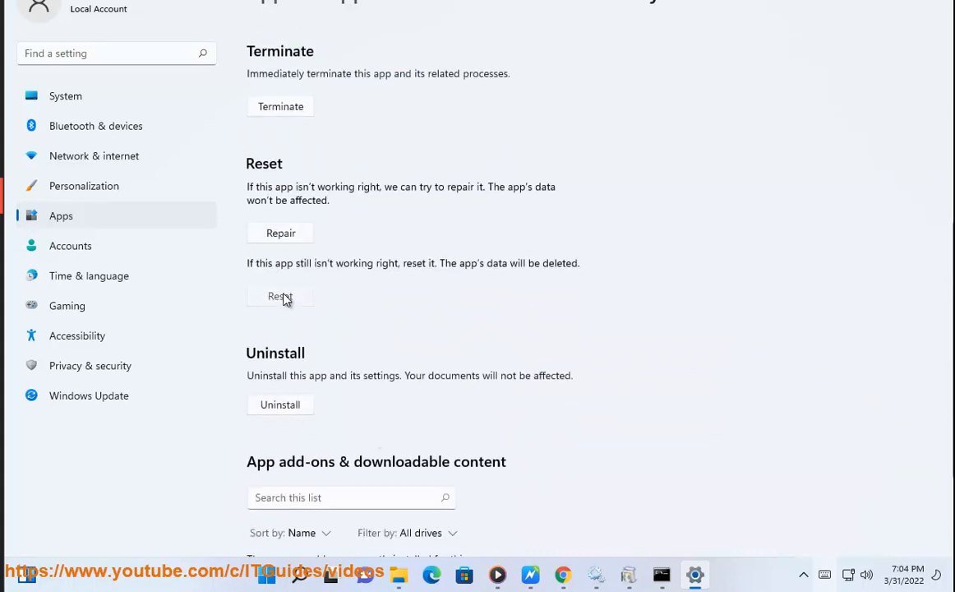
{"action": "mouse_move", "coordinate": [280, 232]}
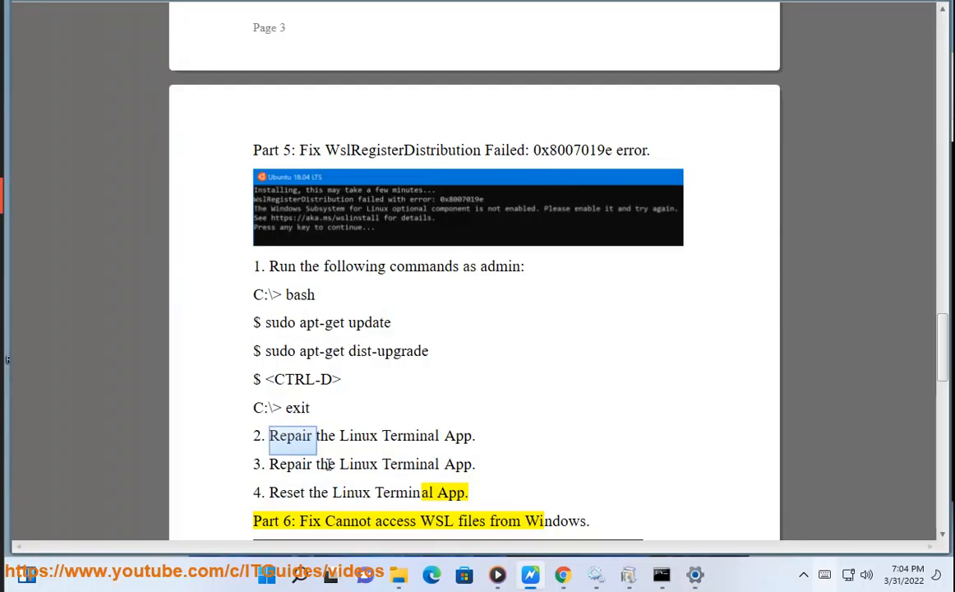
Step: Scroll the guide through Part 6 to Part 7's heading, then bring Settings back to the front
{"action": "scroll", "scroll_direction": "down", "scroll_amount": 3}
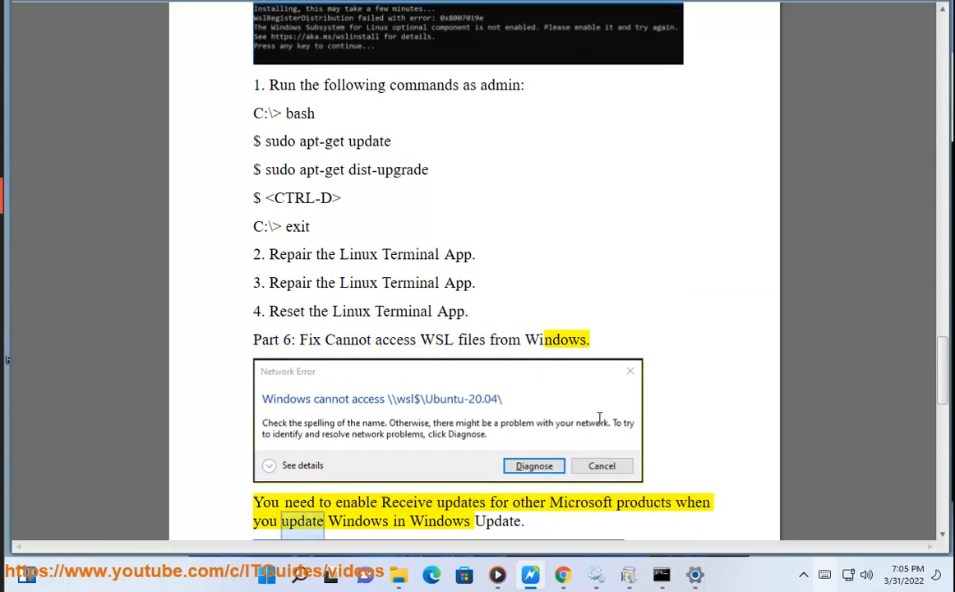
{"action": "scroll", "scroll_direction": "down", "scroll_amount": 3}
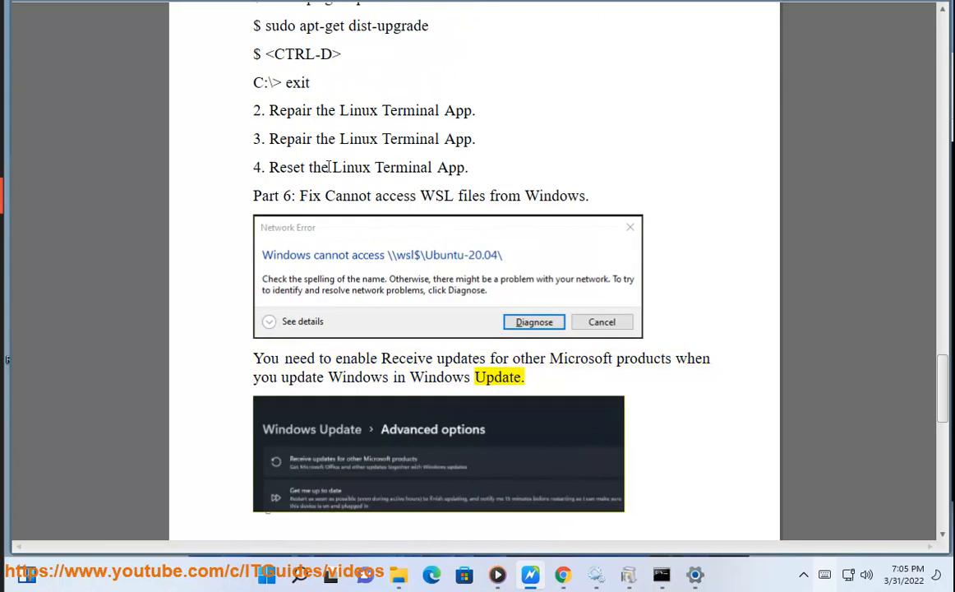
{"action": "scroll", "scroll_direction": "down", "scroll_amount": 3}
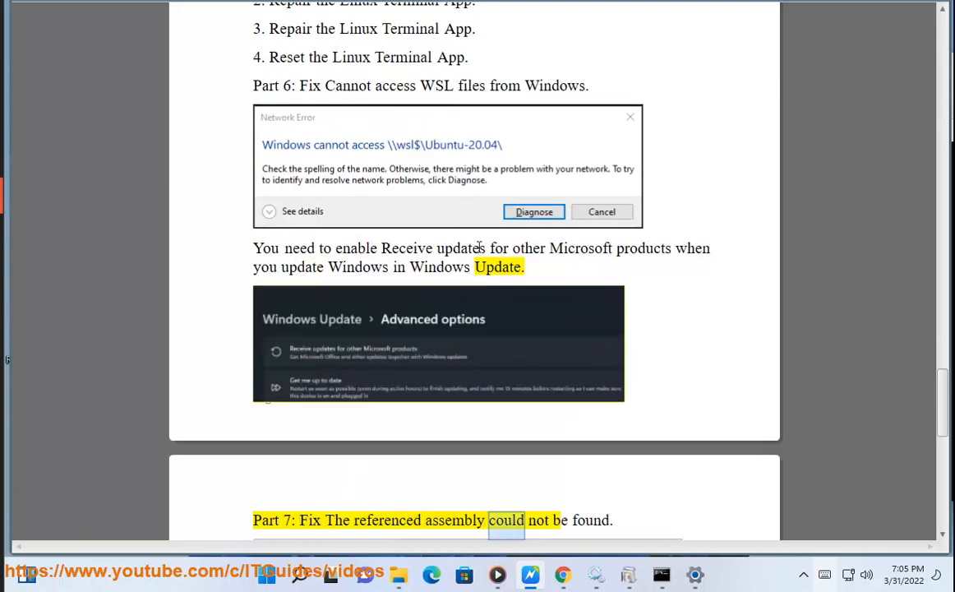
{"action": "left_click", "coordinate": [694, 574]}
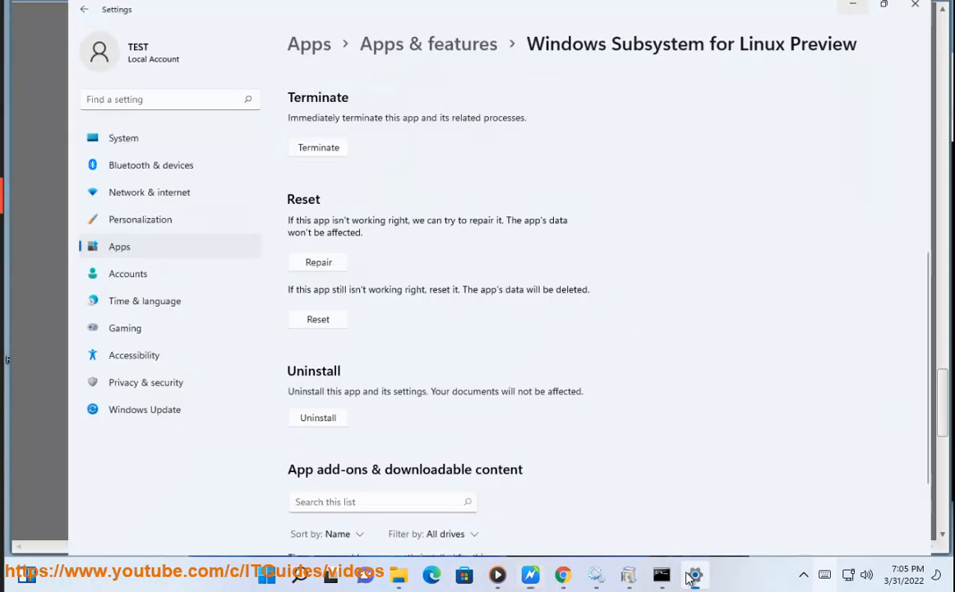
Step: Show Windows Update's advanced options, with updates for other Microsoft products still off
{"action": "left_click", "coordinate": [144, 409]}
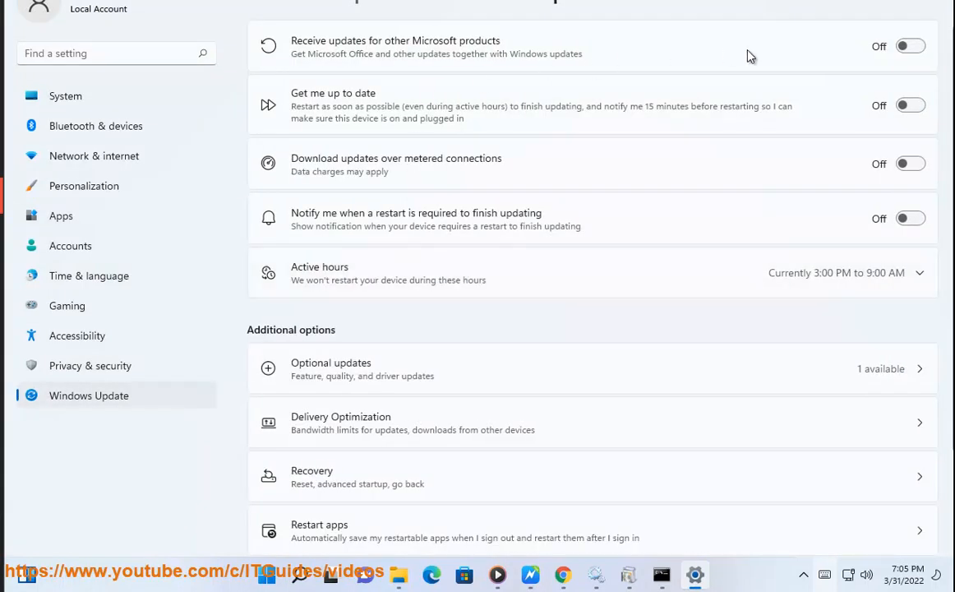
{"action": "mouse_move", "coordinate": [705, 452]}
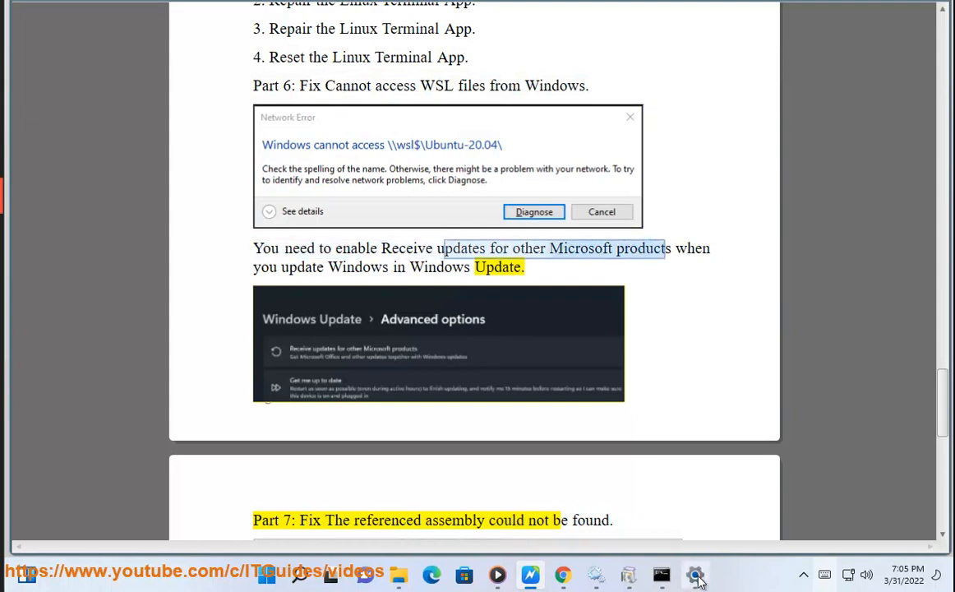
Step: Clear the selection in the guide and scroll down through Part 7 to Part 8
{"action": "left_click", "coordinate": [694, 574]}
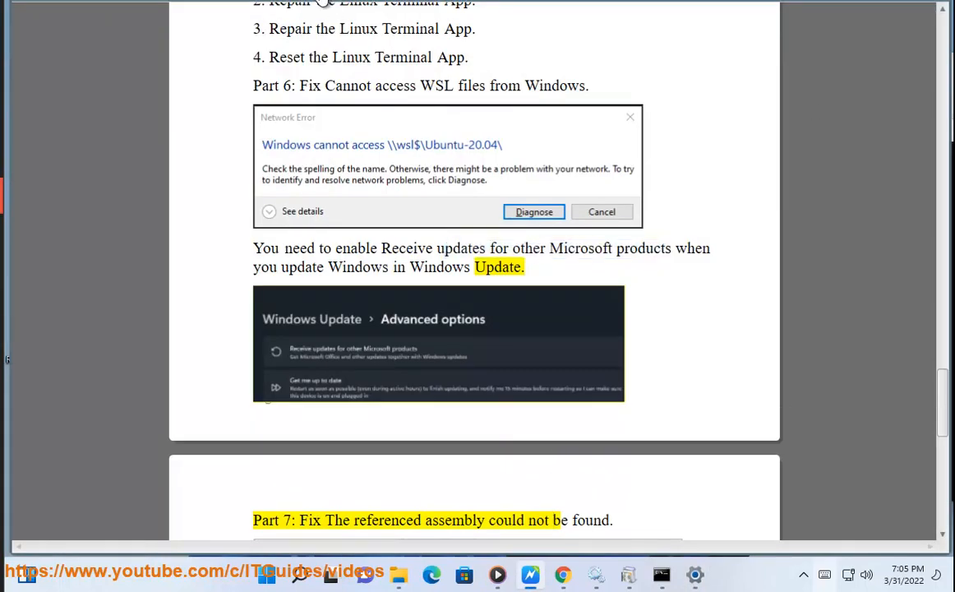
{"action": "scroll", "scroll_direction": "down", "scroll_amount": 3}
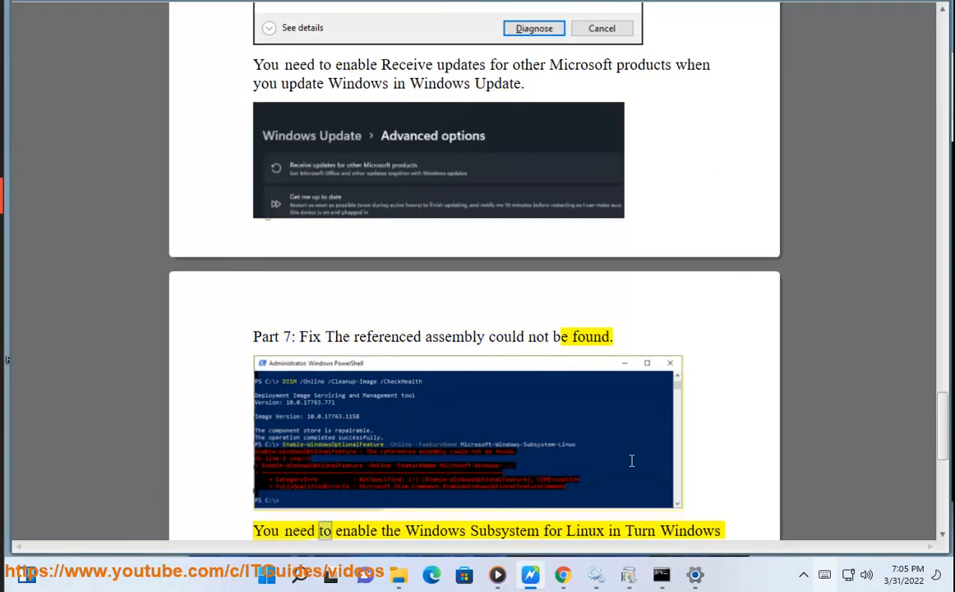
{"action": "scroll", "scroll_direction": "down", "scroll_amount": 3}
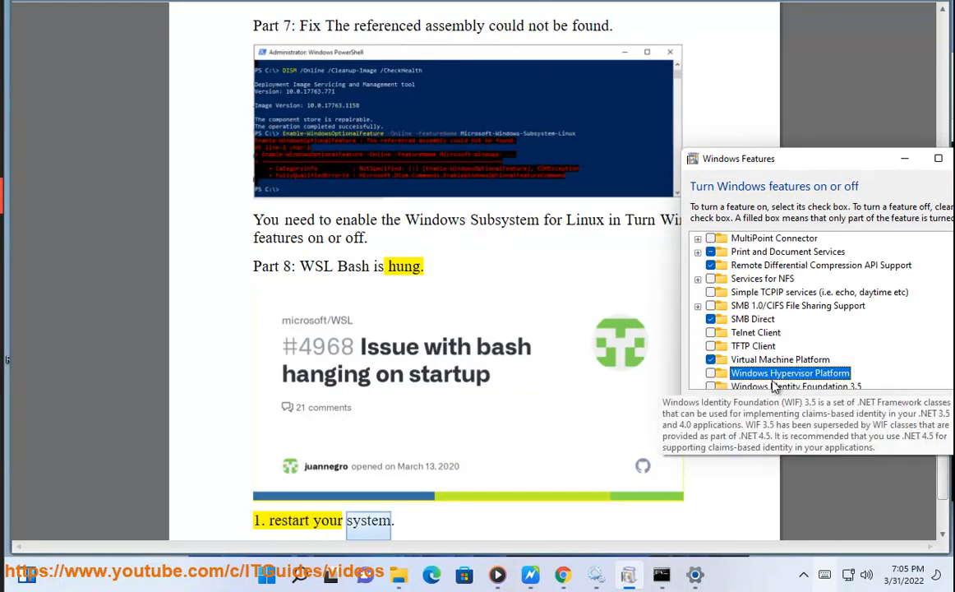
Step: Scroll the guide to Part 8's second step beside the open Windows Features list
{"action": "scroll", "scroll_direction": "down", "scroll_amount": 3}
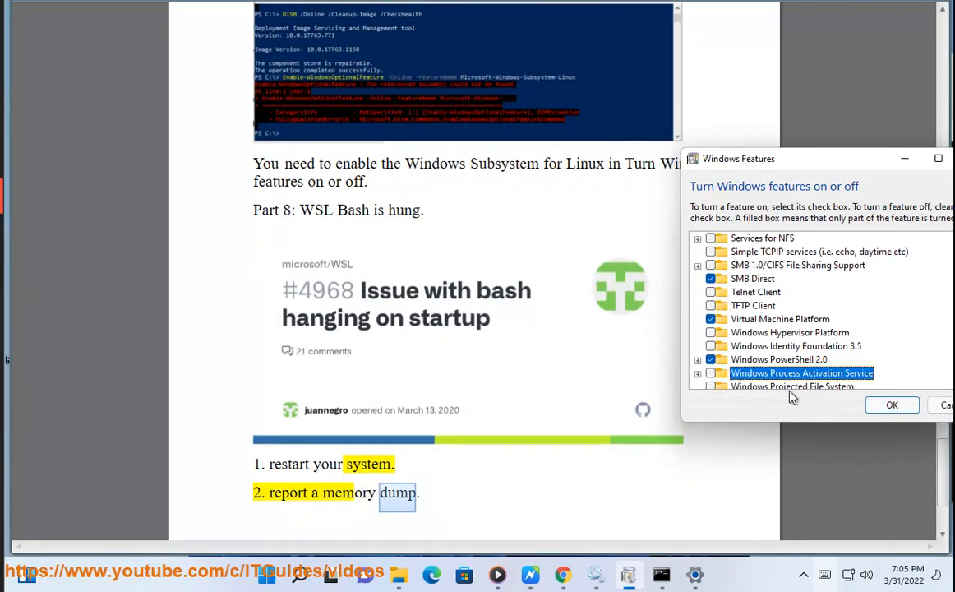